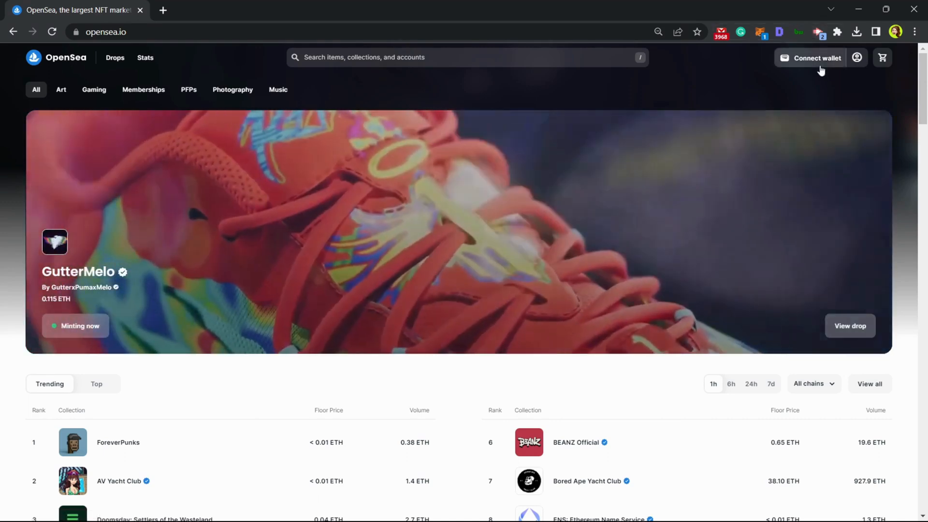
# Step: Connect a MetaMask wallet from the full provider list so the account balances show
pyautogui.click(816, 57)
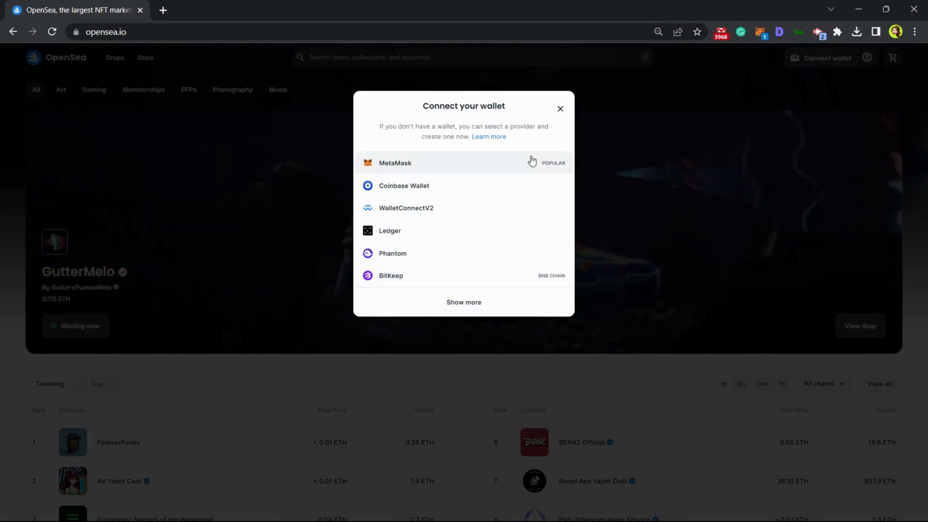
pyautogui.click(463, 302)
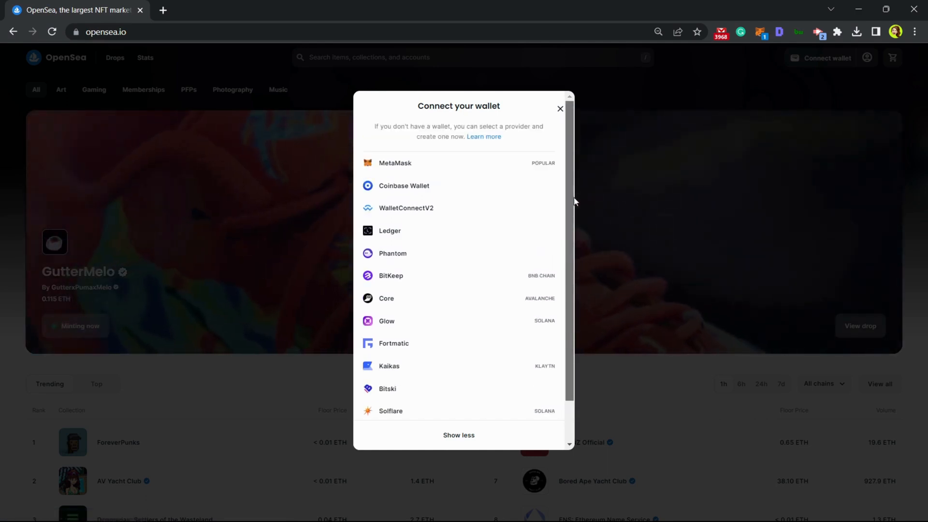
pyautogui.scroll(-3)
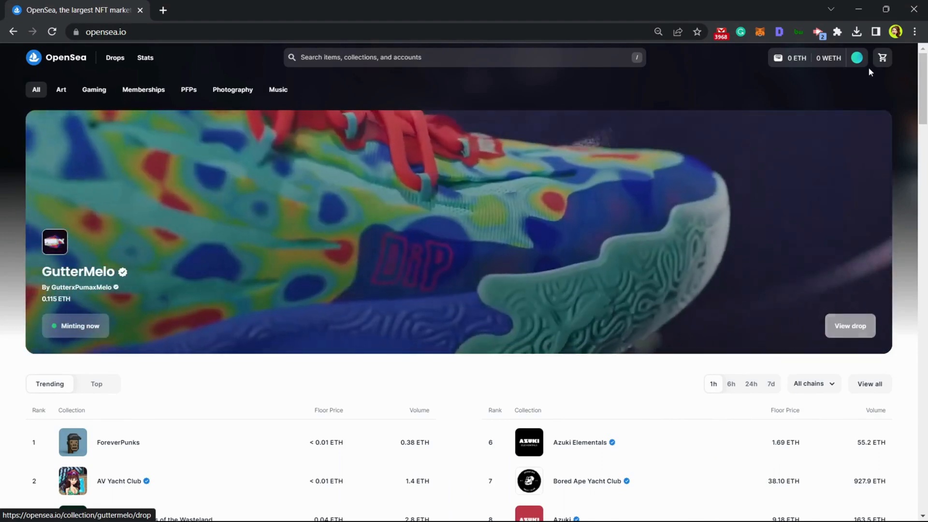
# Step: Choose Create from the account menu and approve the MetaMask sign-in signature
pyautogui.click(856, 57)
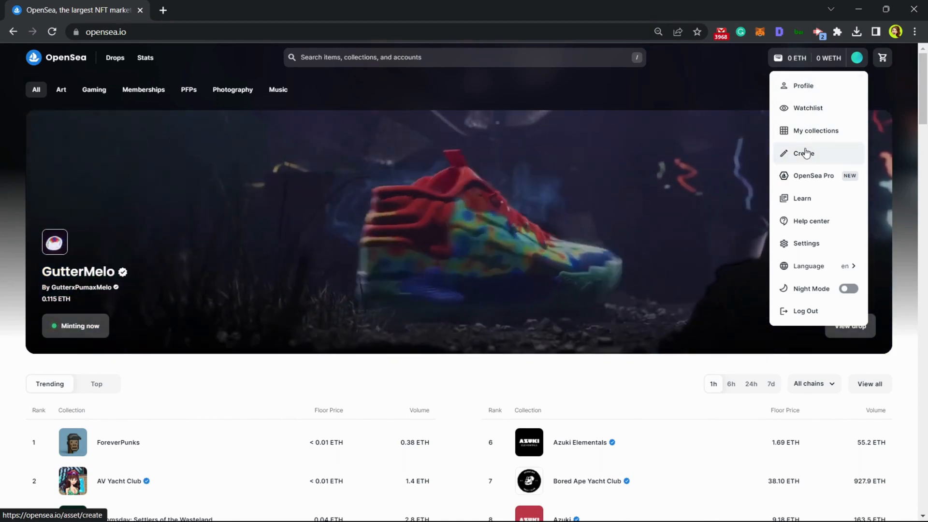
pyautogui.click(802, 153)
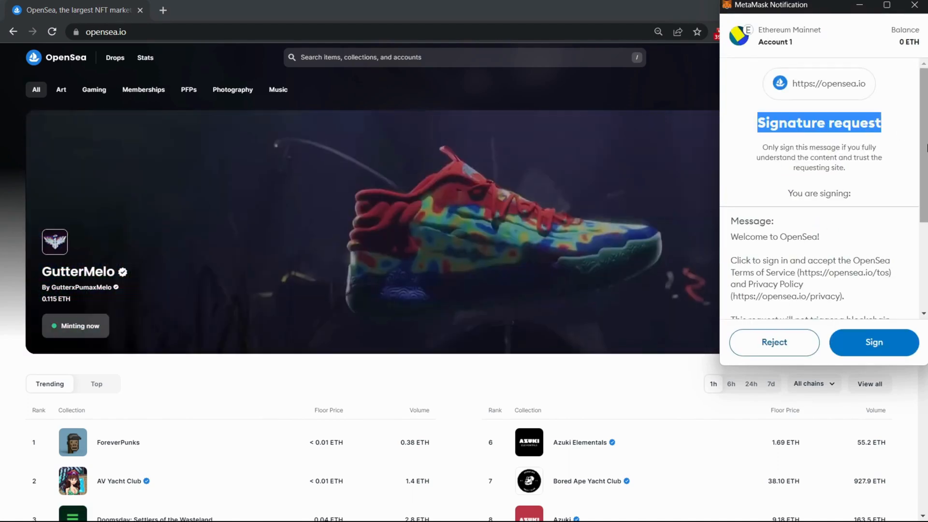
pyautogui.scroll(-3)
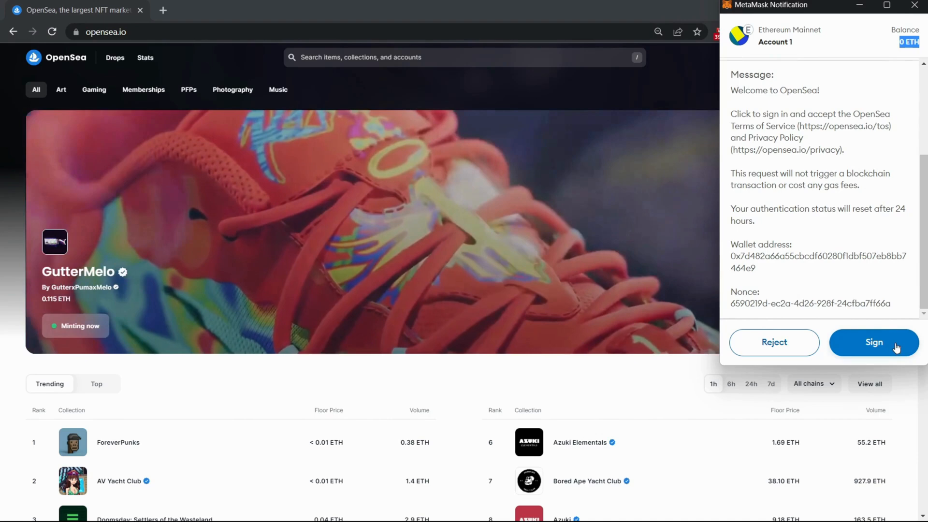
pyautogui.click(873, 342)
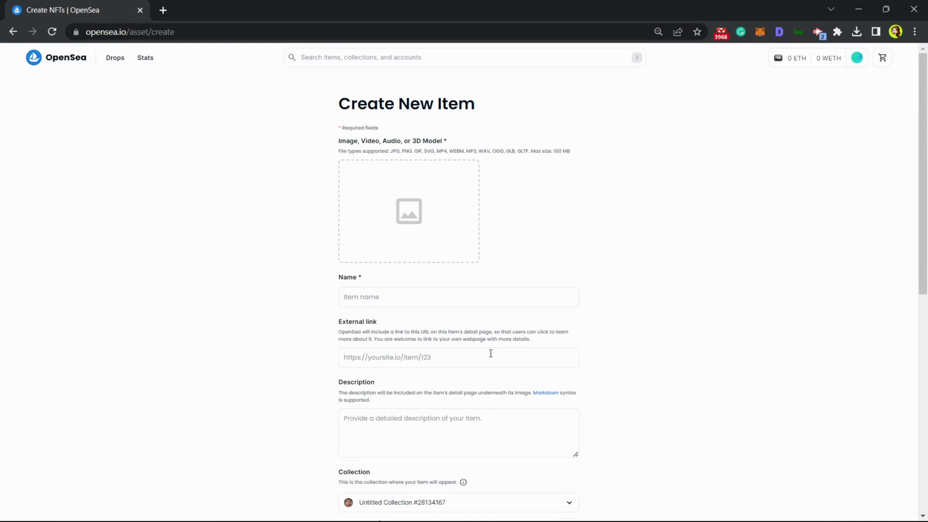
# Step: Choose Polygon as the new item's blockchain in the Create form
pyautogui.scroll(-3)
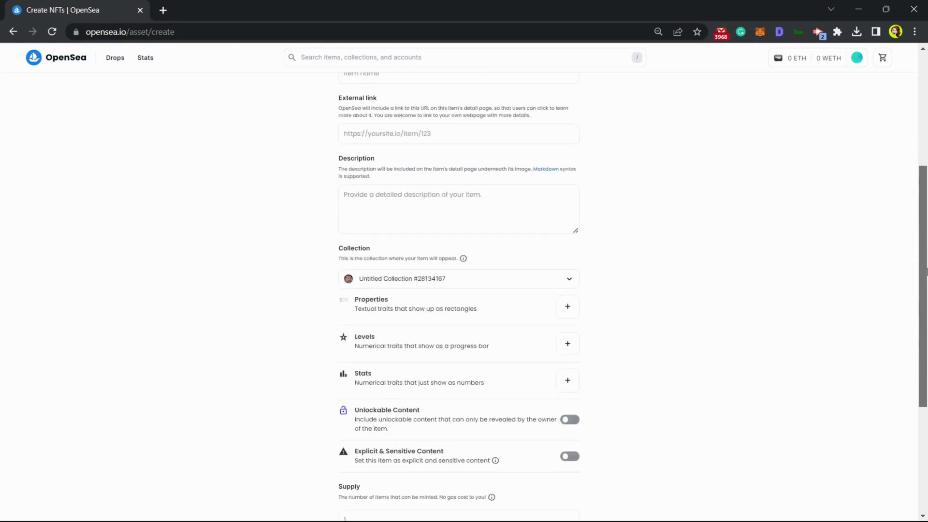
pyautogui.scroll(3)
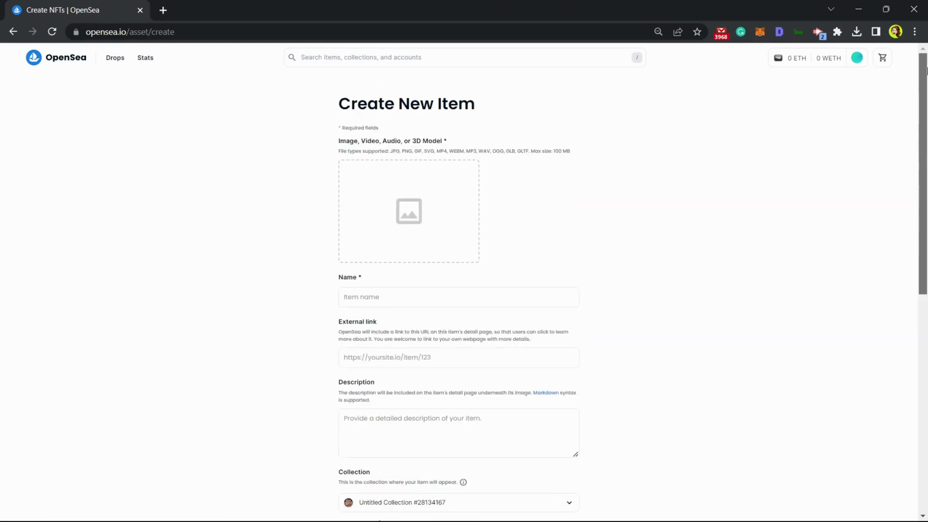
pyautogui.scroll(-3)
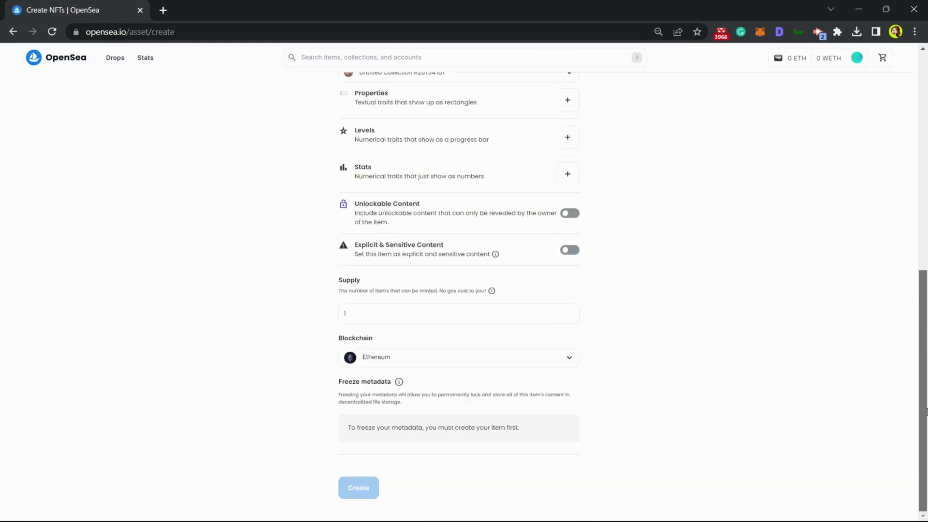
pyautogui.moveTo(368, 278)
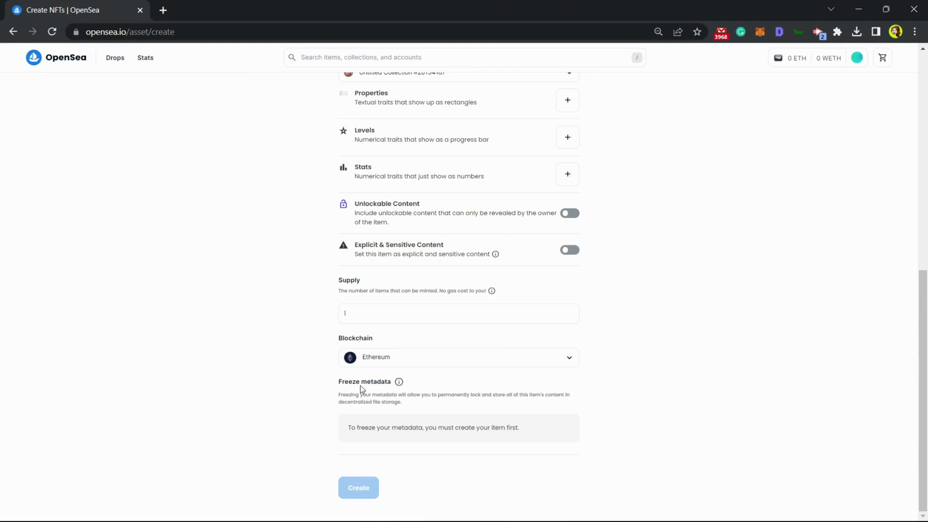
pyautogui.moveTo(350, 368)
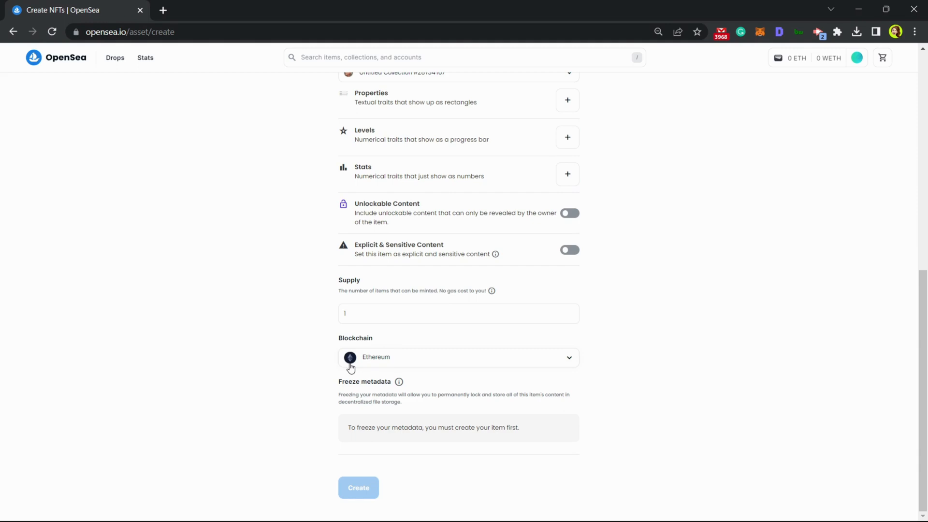
pyautogui.click(458, 356)
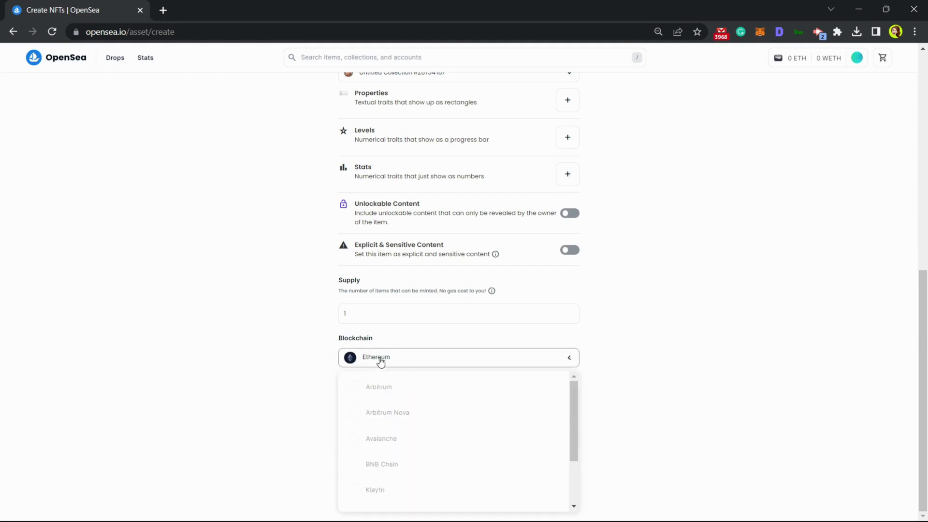
pyautogui.scroll(-3)
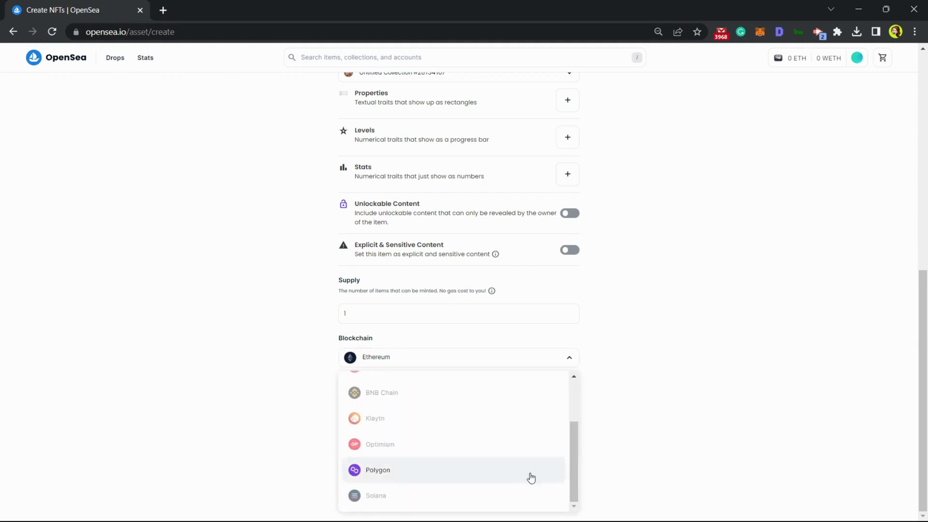
pyautogui.click(378, 470)
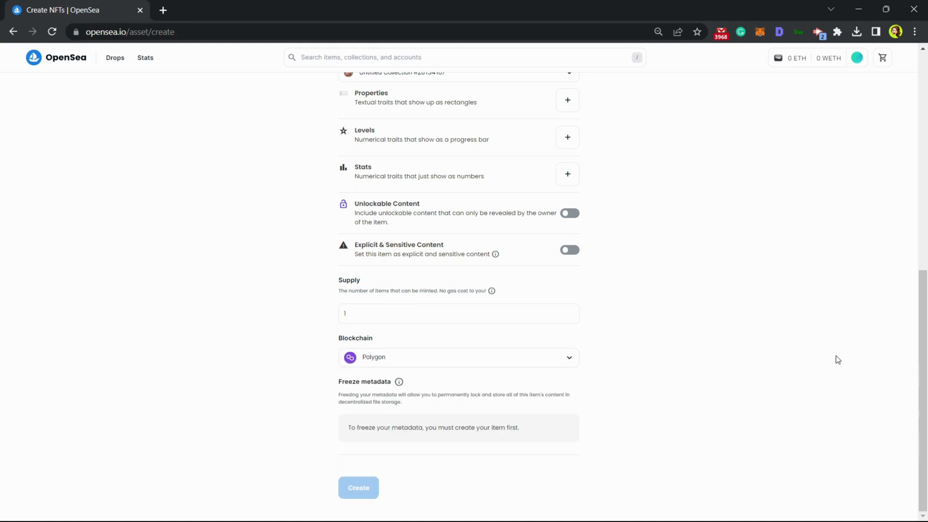
pyautogui.moveTo(374, 383)
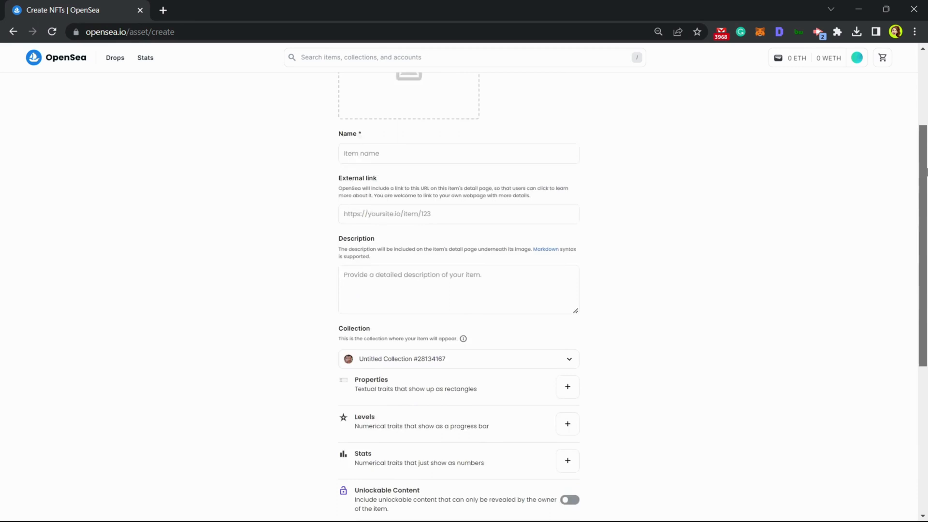
pyautogui.scroll(3)
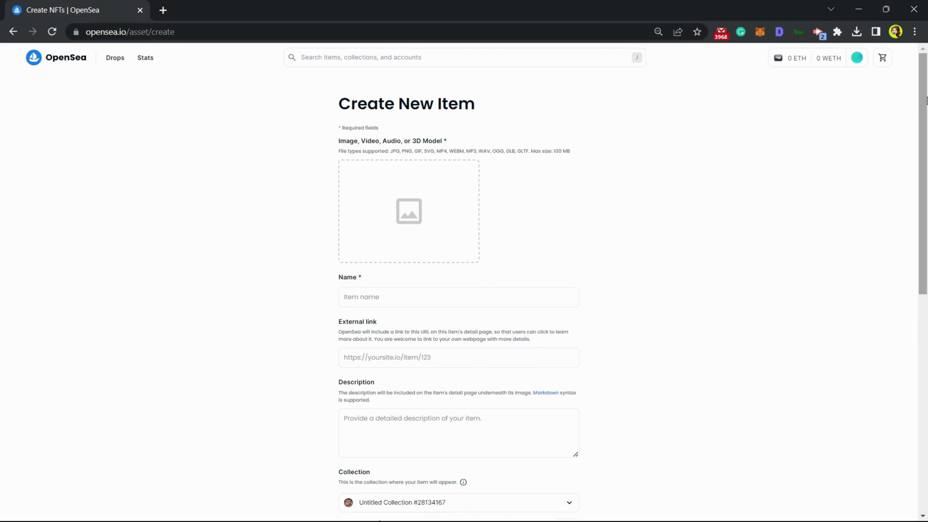
pyautogui.moveTo(405, 119)
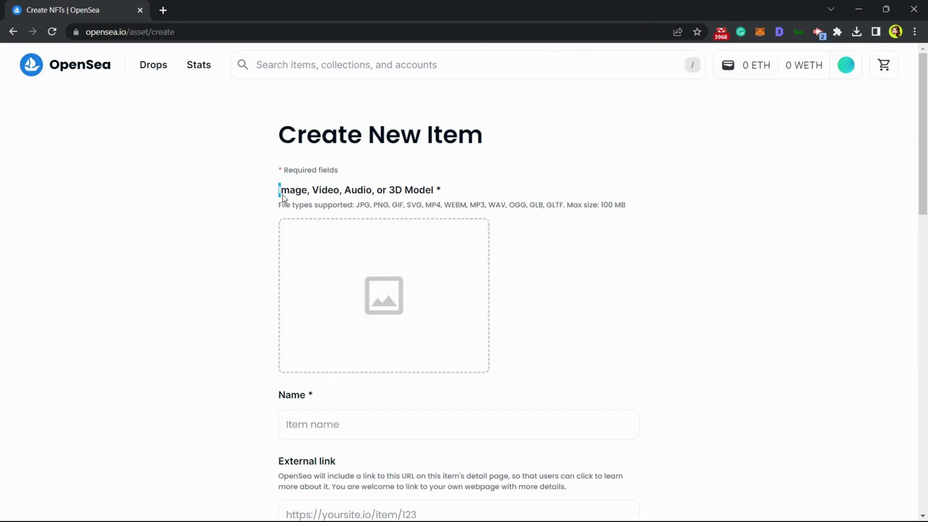
pyautogui.doubleClick(285, 191)
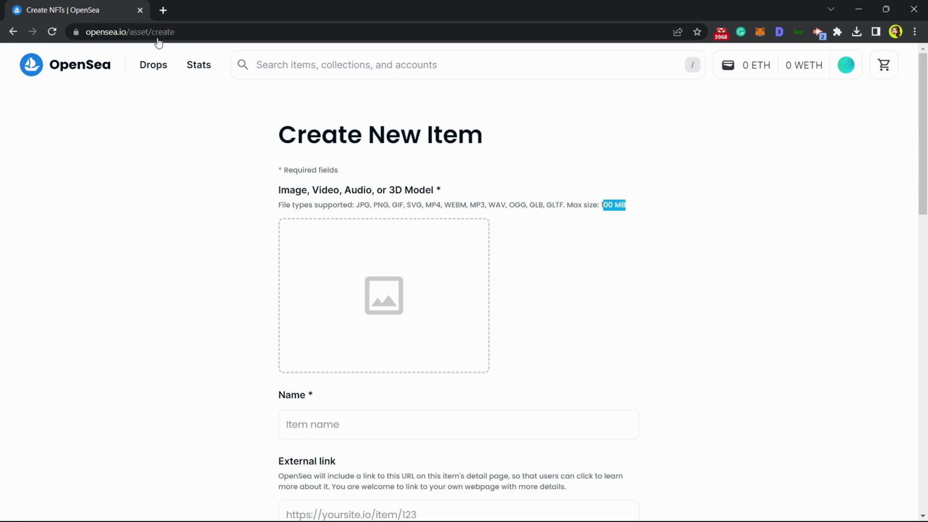
pyautogui.write('comper')
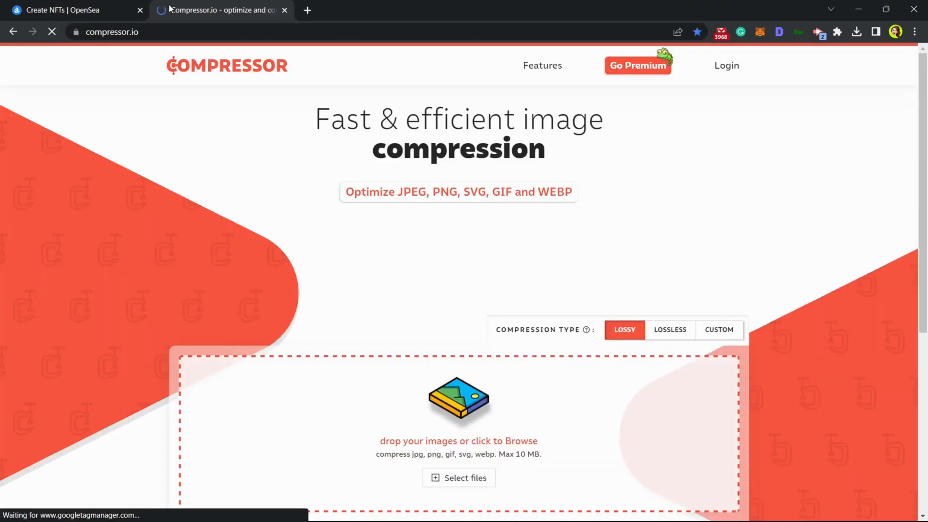
# Step: Switch to a new tab for the compressor.io image compression site
pyautogui.scroll(-3)
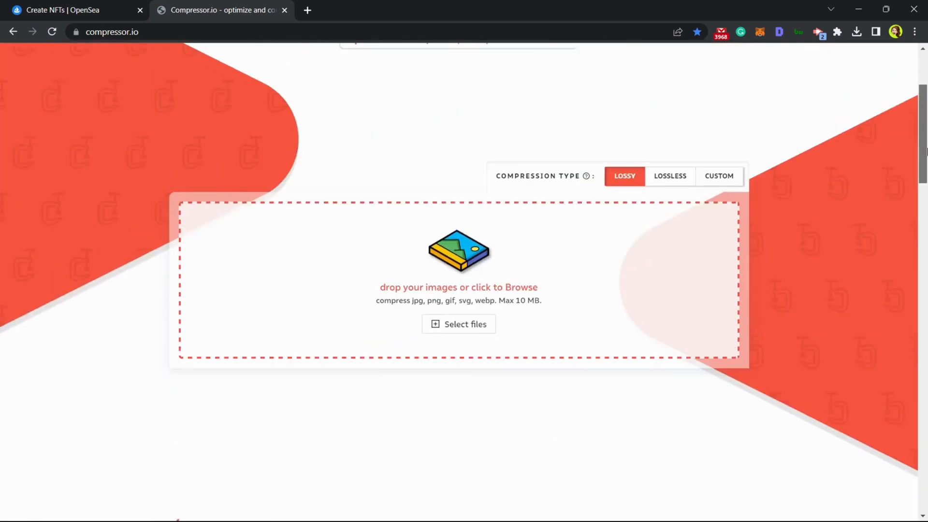
pyautogui.click(75, 10)
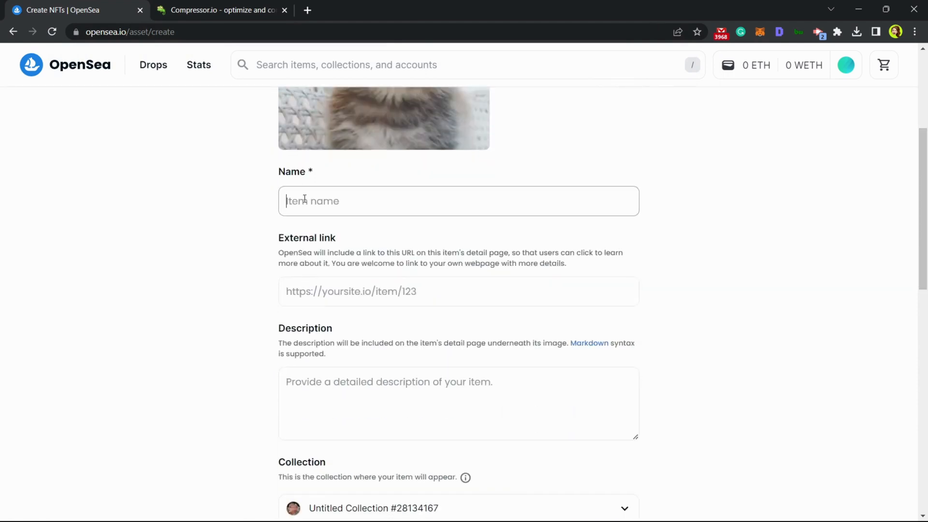
# Step: Name the item 'Kitty Picture 101' and review the External link explanation
pyautogui.write('Kitty Picture 101')
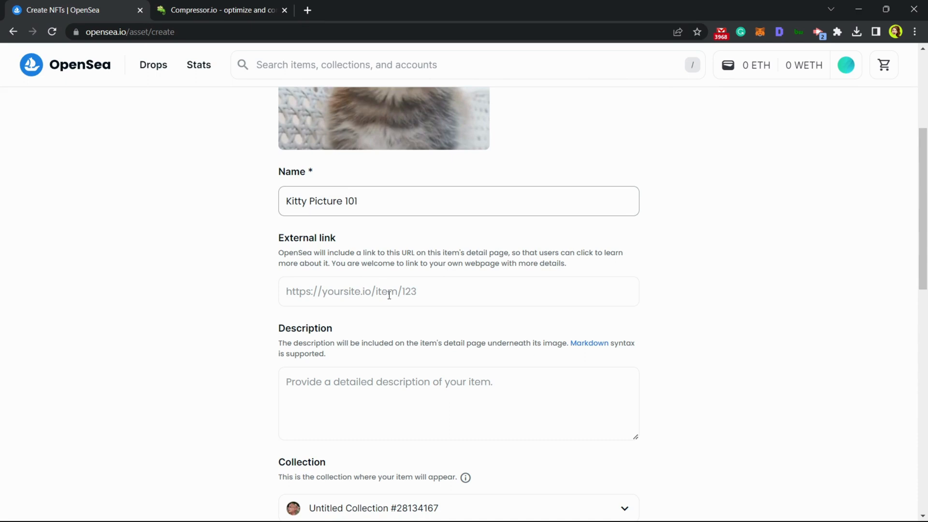
pyautogui.doubleClick(307, 238)
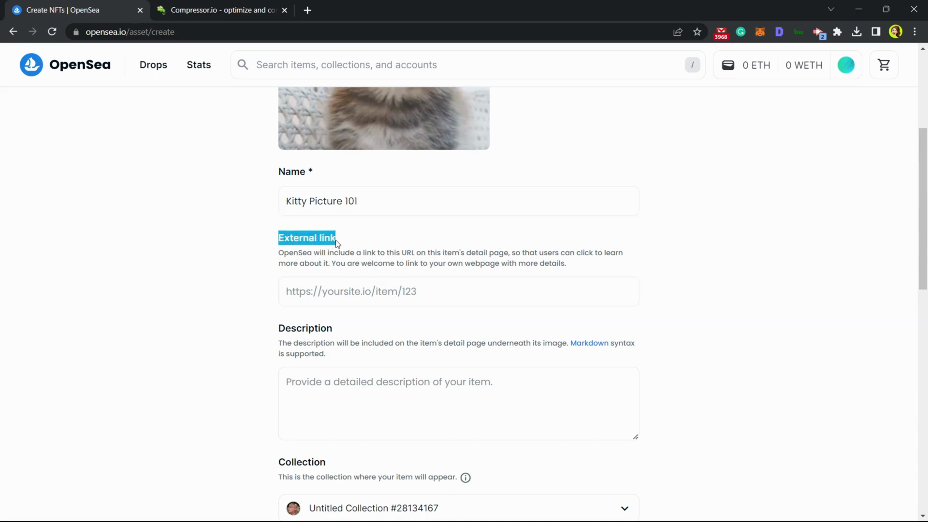
pyautogui.moveTo(336, 237); pyautogui.dragTo(365, 252)
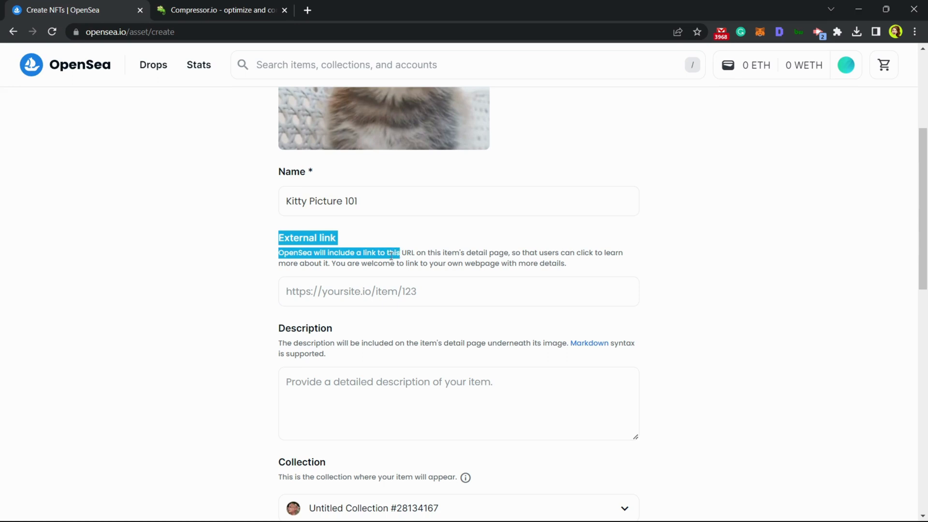
pyautogui.moveTo(278, 238); pyautogui.dragTo(533, 252)
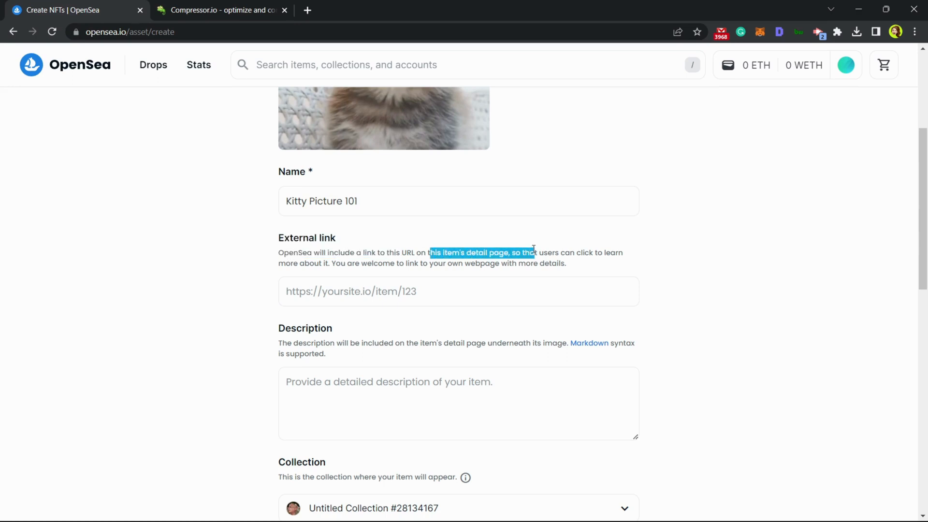
pyautogui.scroll(-3)
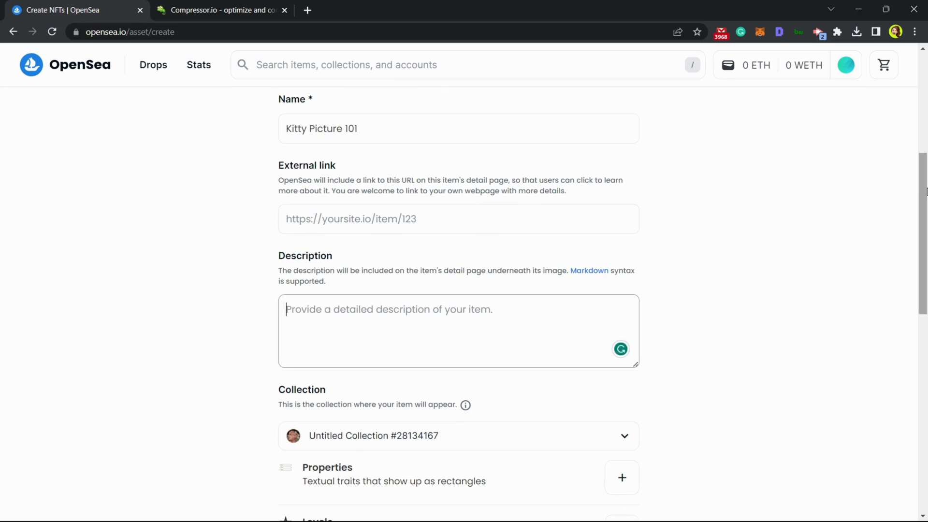
# Step: Describe it as 'This is the first kitty NFT from the exclusive kitty nft collection!'
pyautogui.write('This is ther')
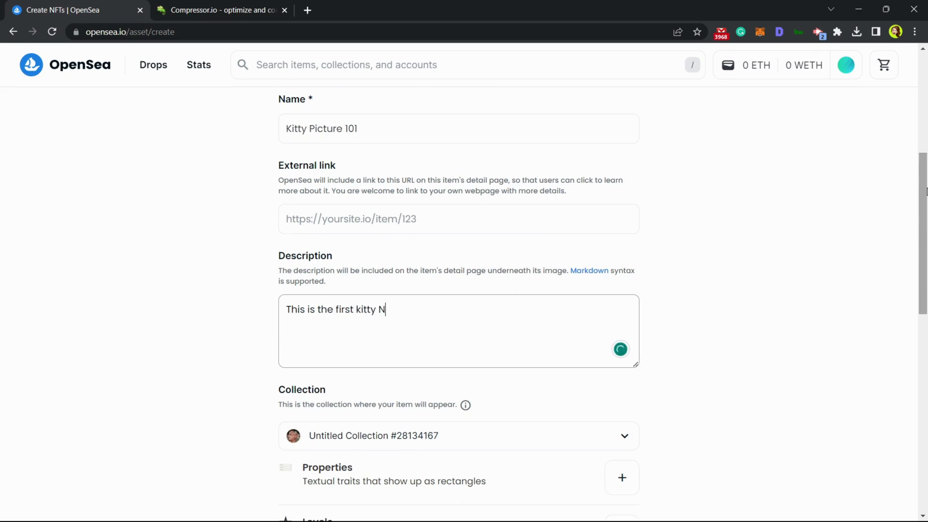
pyautogui.write('FT from th')
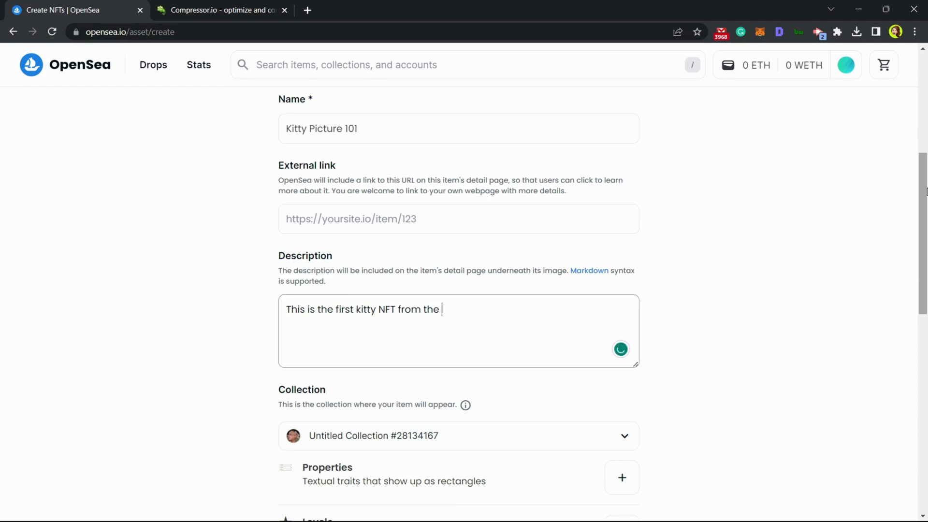
pyautogui.write('exclusive kitty nft c')
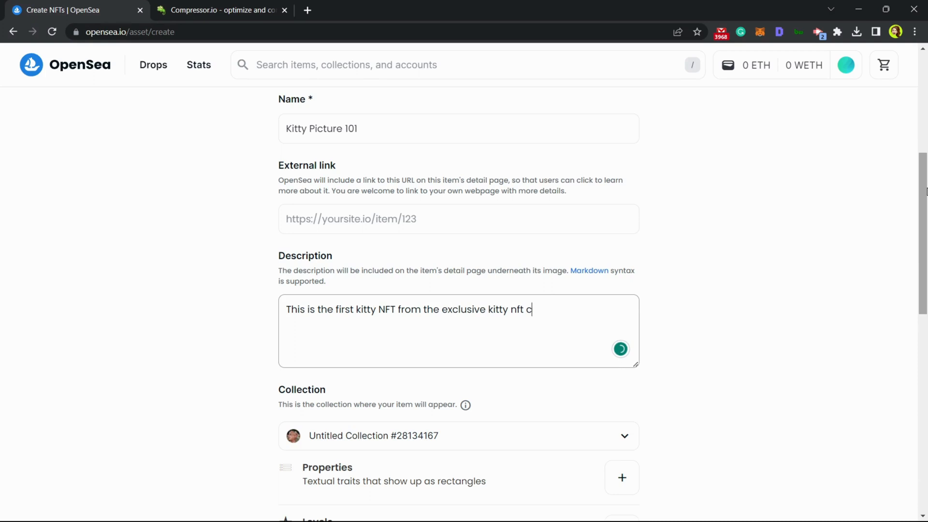
pyautogui.write('ollection!')
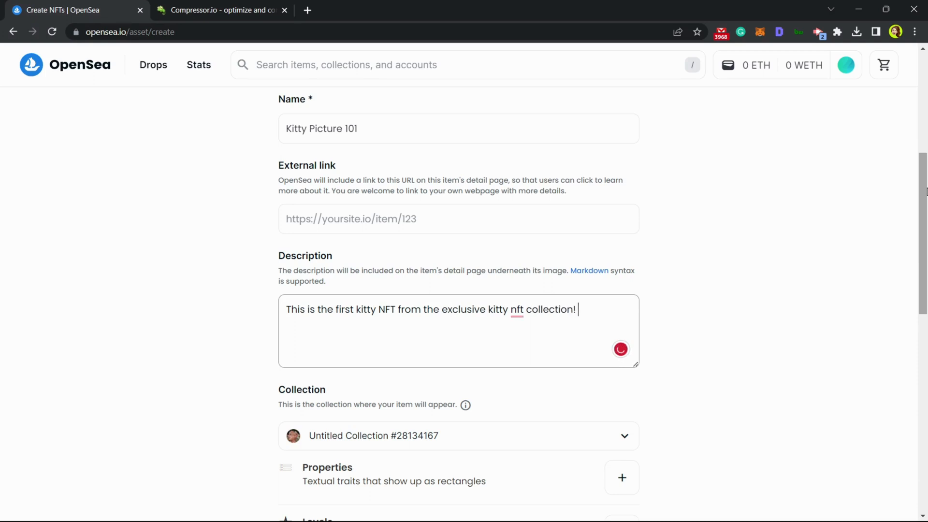
pyautogui.moveTo(823, 162)
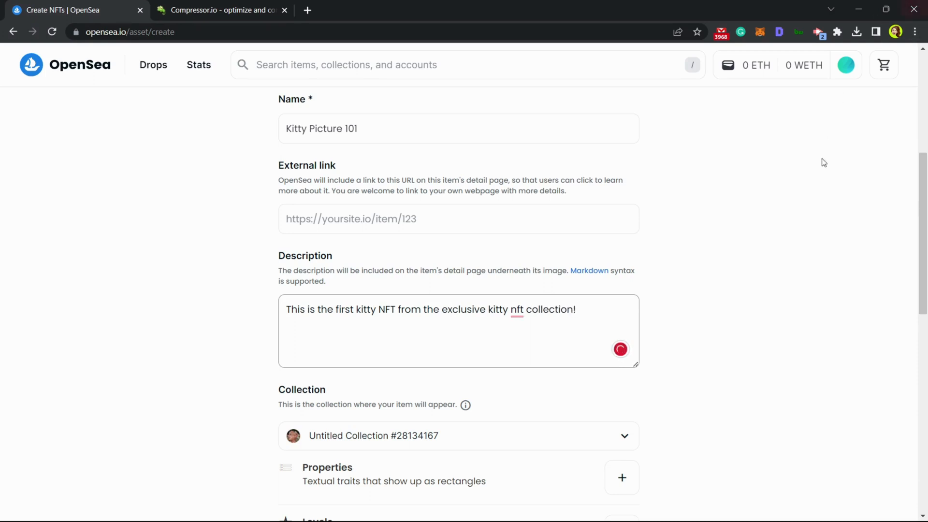
pyautogui.scroll(-3)
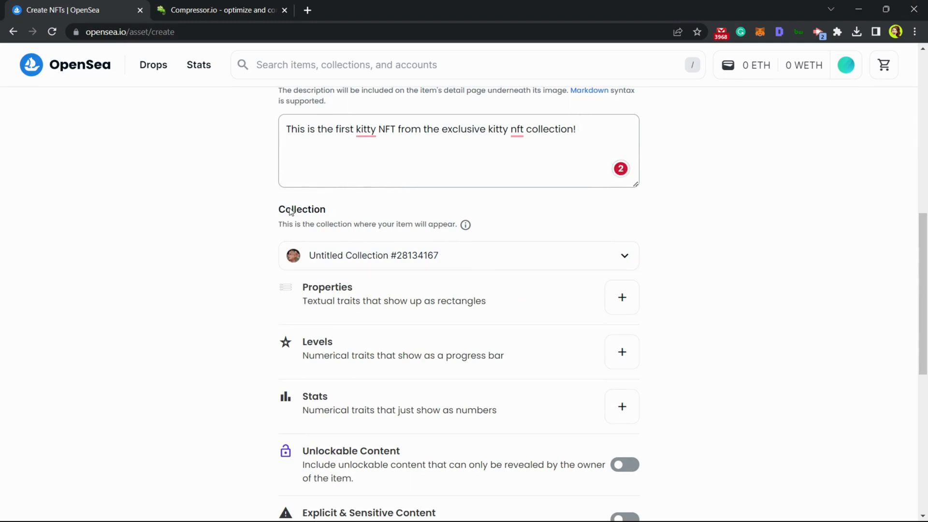
# Step: Keep the item in Untitled Collection #28134167 and start adding a property
pyautogui.click(457, 255)
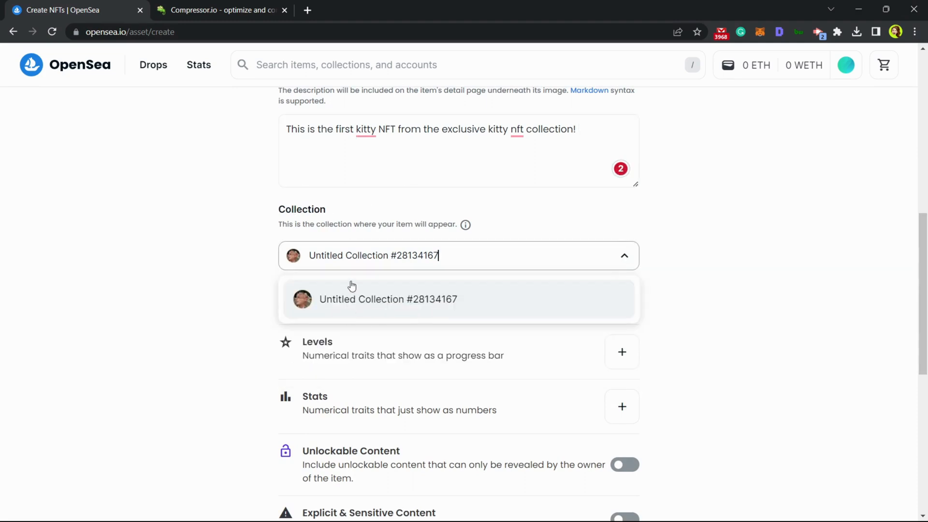
pyautogui.click(387, 298)
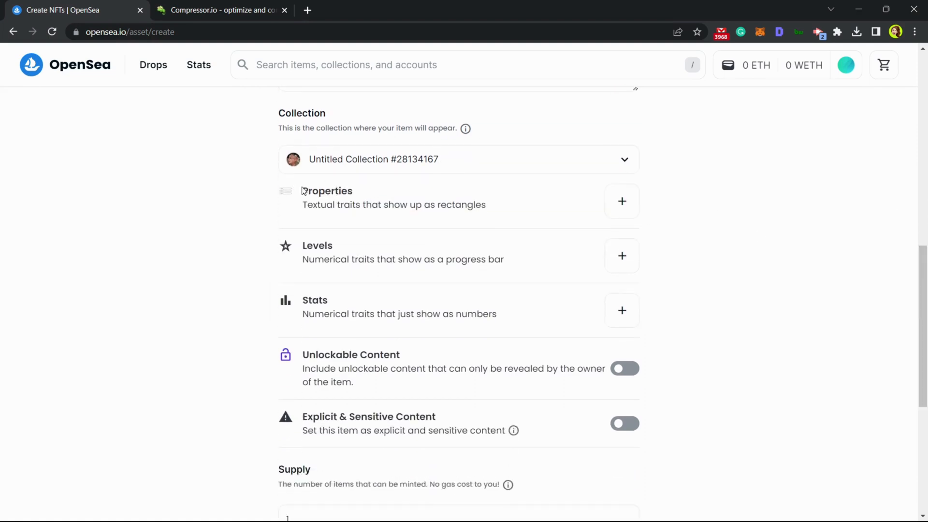
pyautogui.click(621, 201)
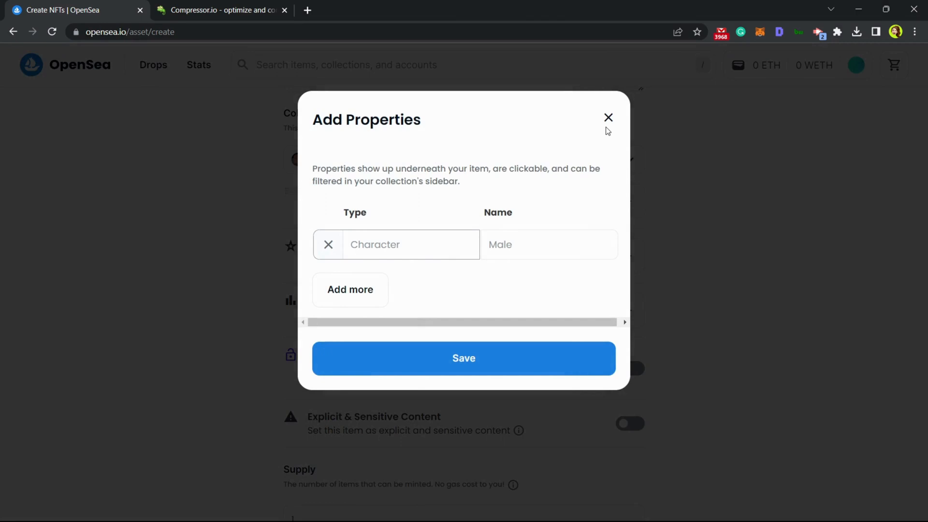
pyautogui.click(411, 244)
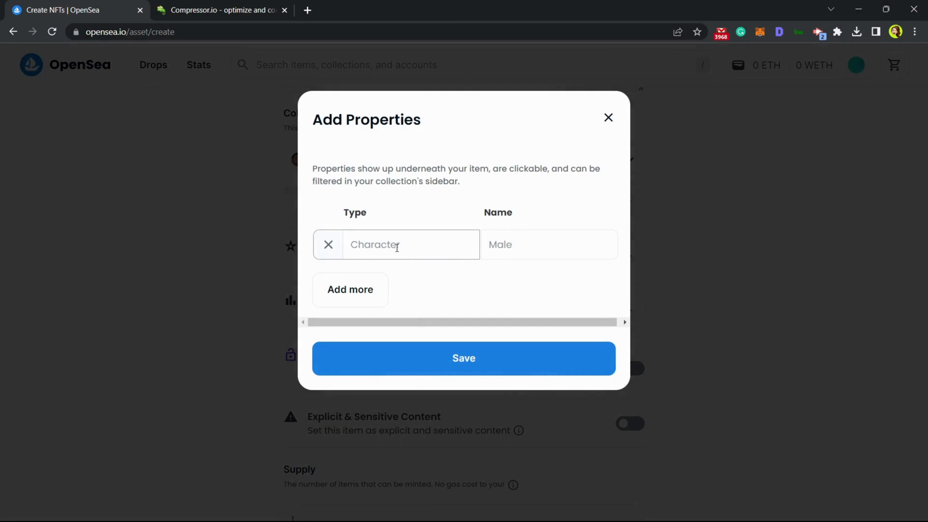
# Step: Save a property of type John with the value Male onto the item
pyautogui.write('Ki')
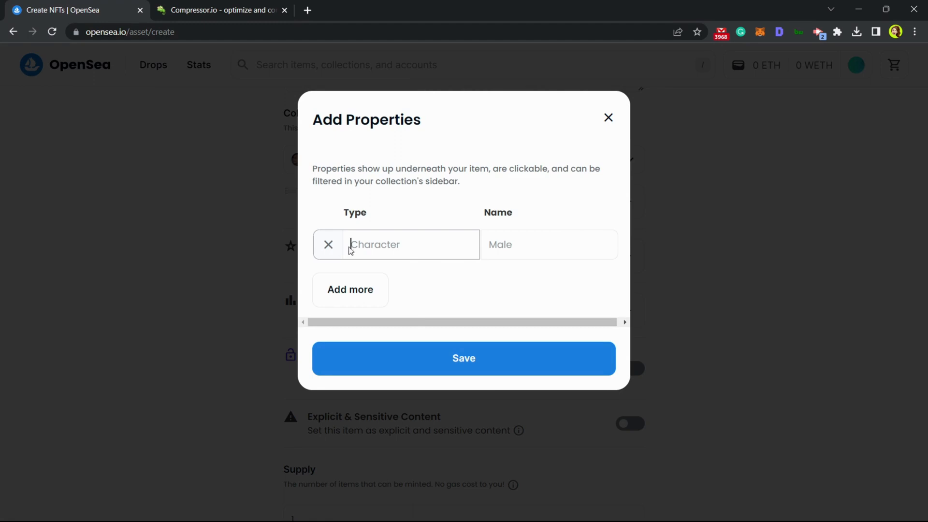
pyautogui.moveTo(526, 244)
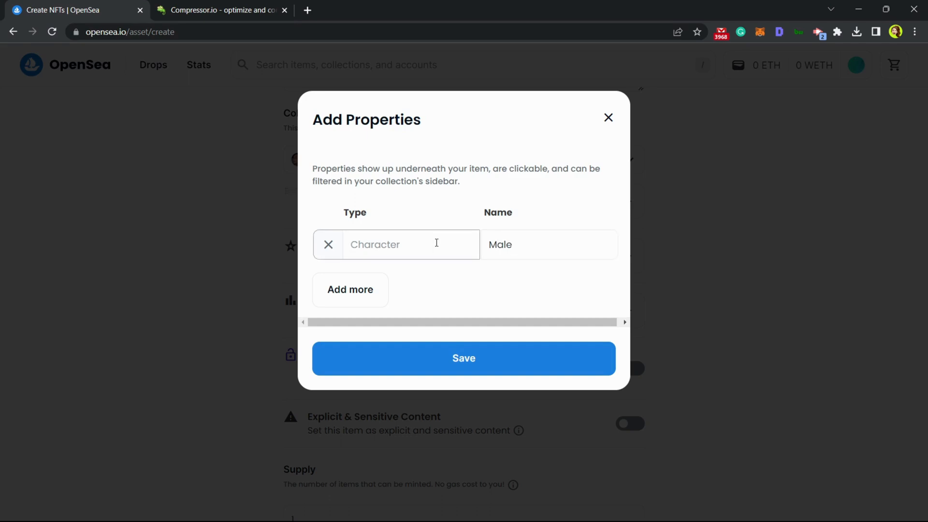
pyautogui.write('John')
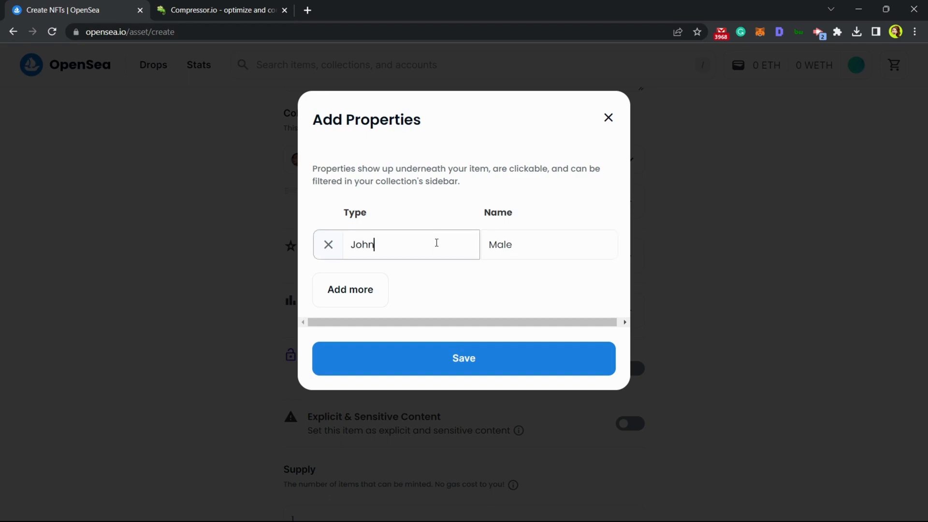
pyautogui.click(349, 289)
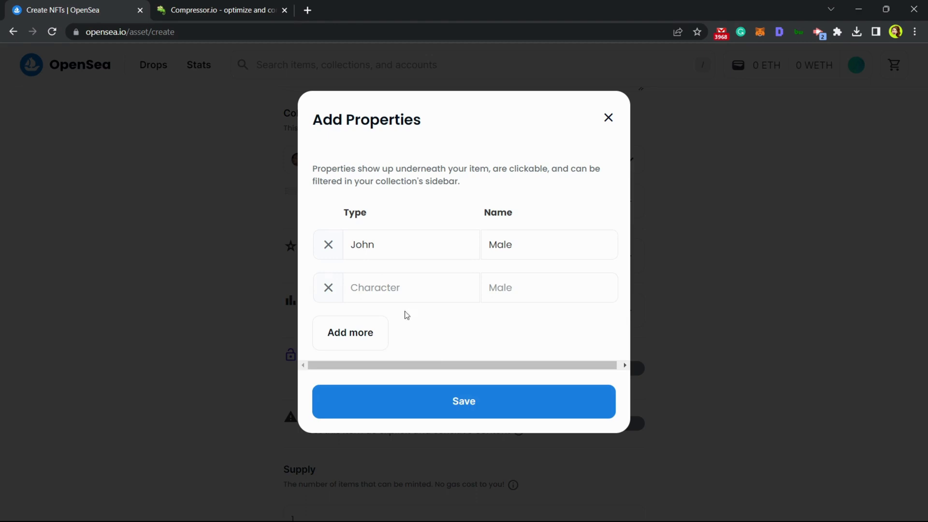
pyautogui.click(463, 400)
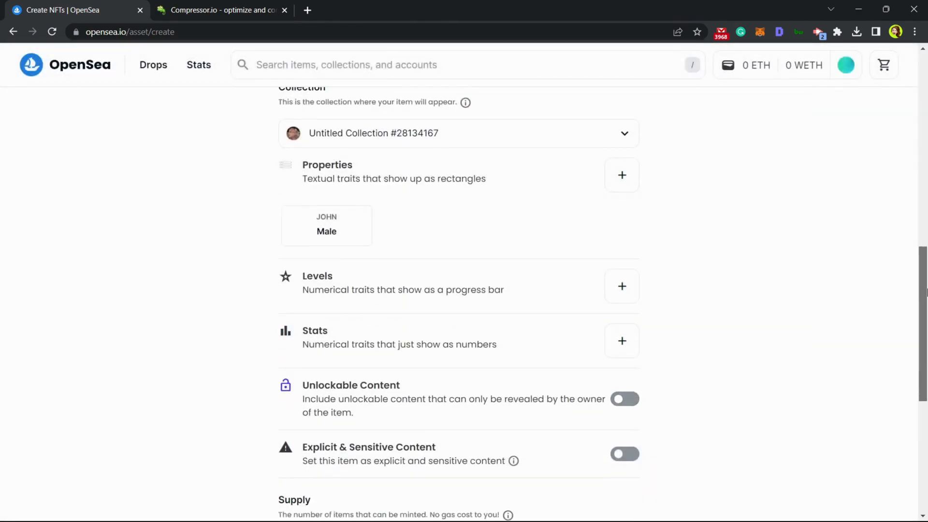
pyautogui.scroll(-3)
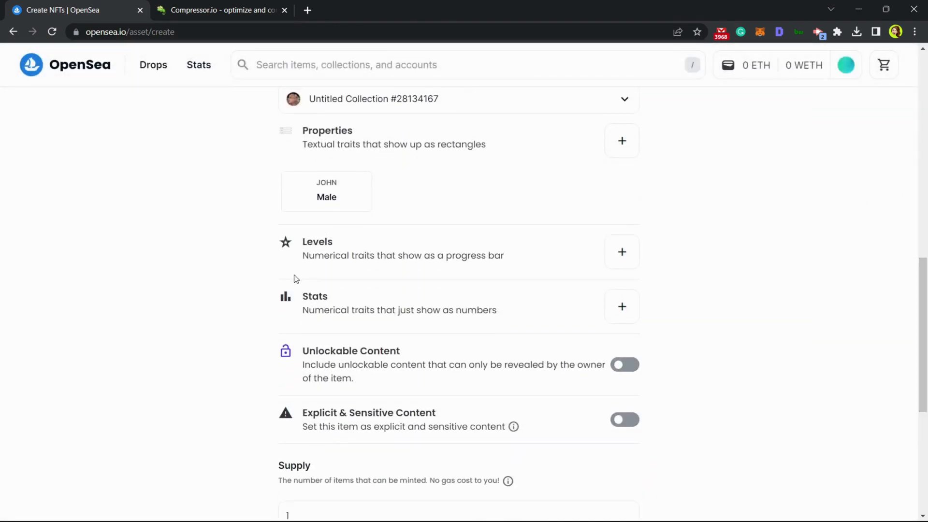
pyautogui.doubleClick(317, 241)
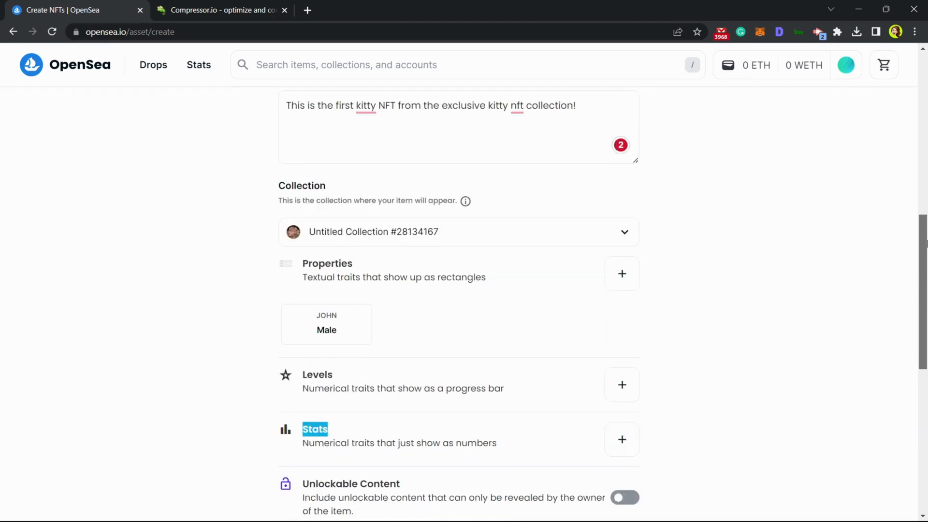
pyautogui.scroll(-3)
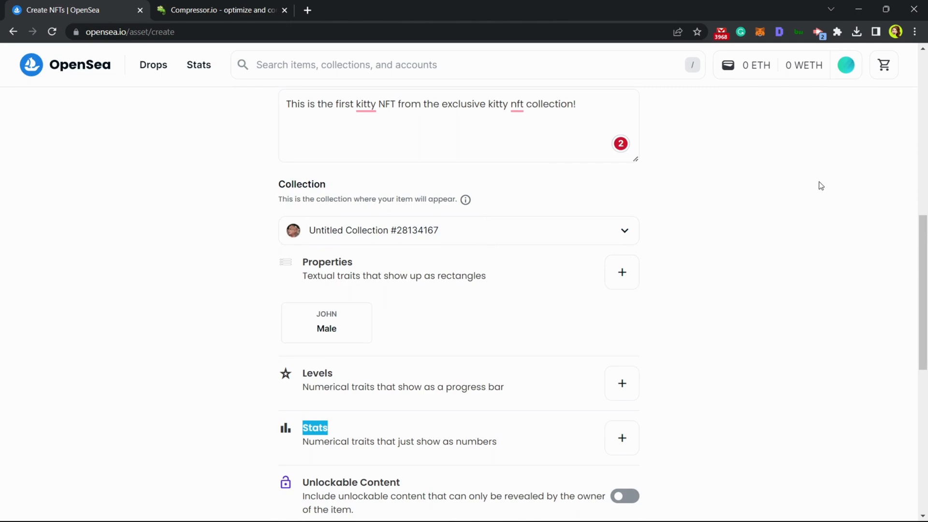
pyautogui.scroll(3)
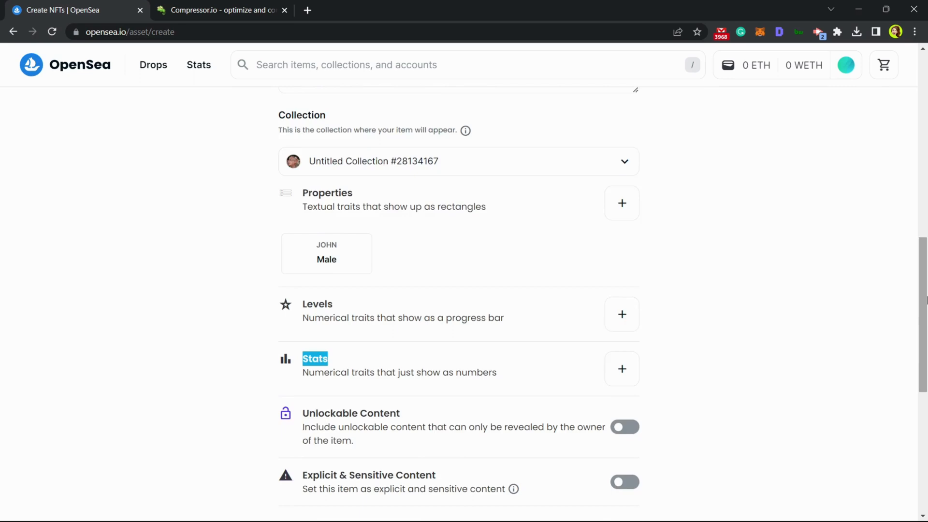
pyautogui.scroll(-3)
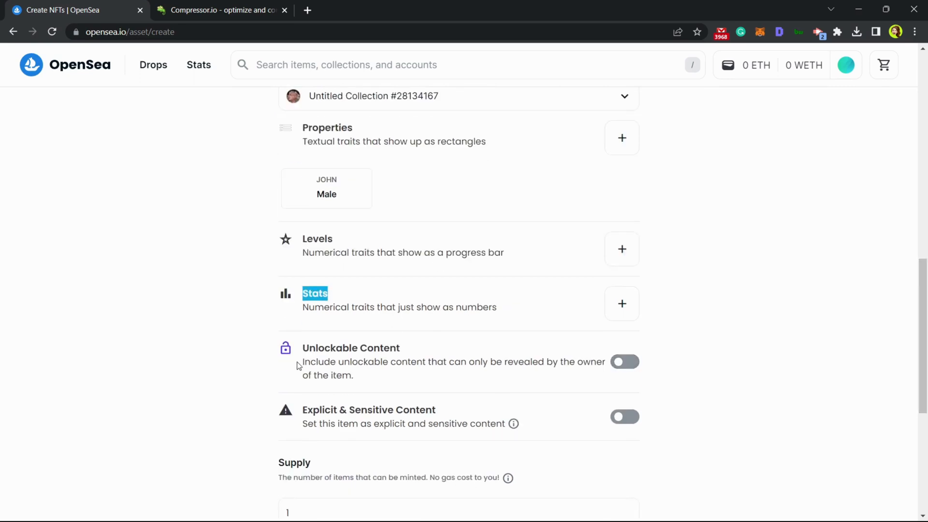
pyautogui.moveTo(301, 361); pyautogui.dragTo(487, 361)
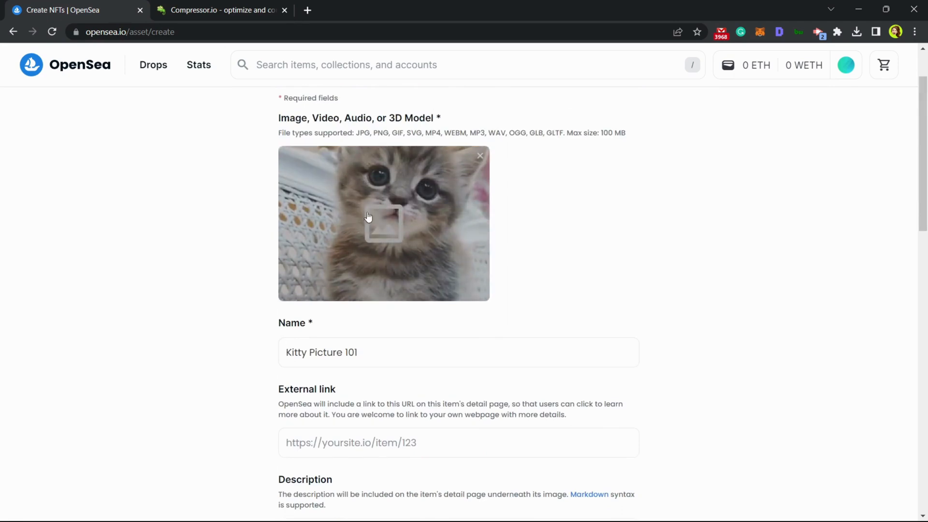
pyautogui.moveTo(441, 223)
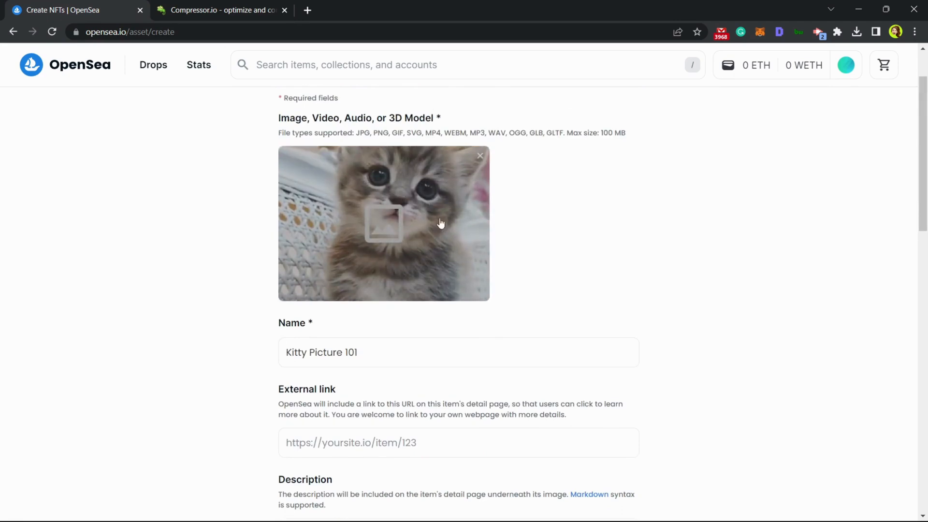
pyautogui.moveTo(360, 167)
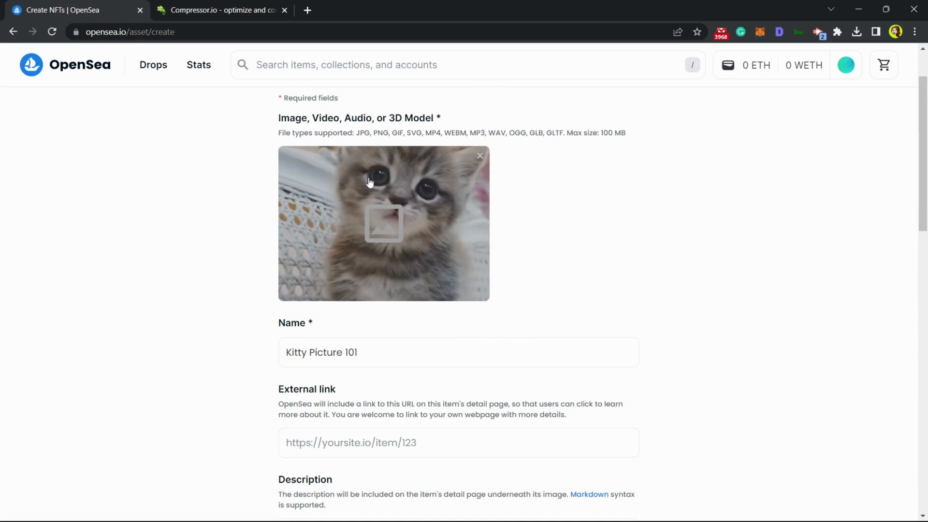
pyautogui.moveTo(458, 279)
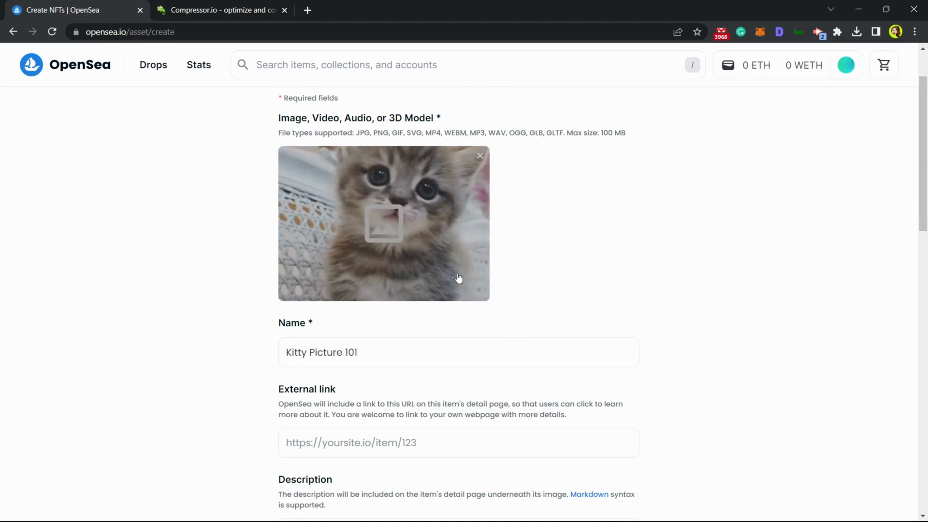
pyautogui.moveTo(468, 196)
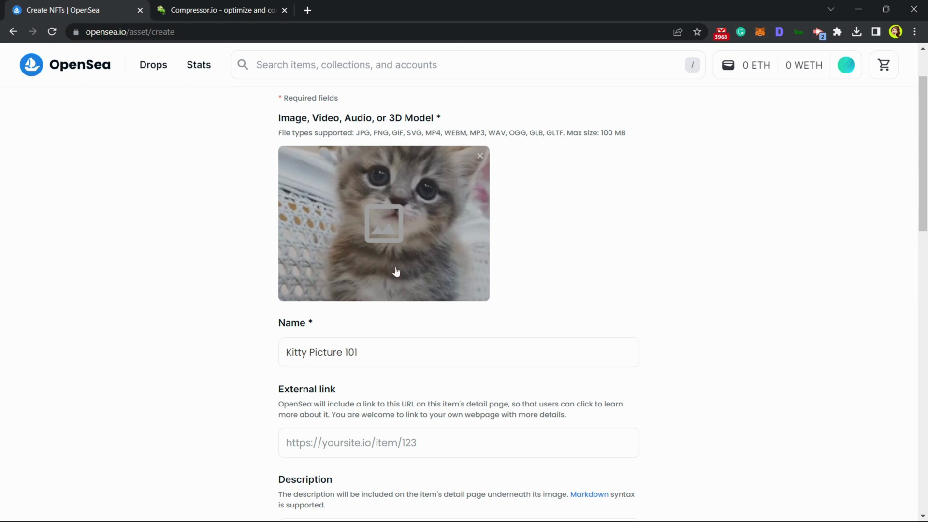
pyautogui.moveTo(373, 176)
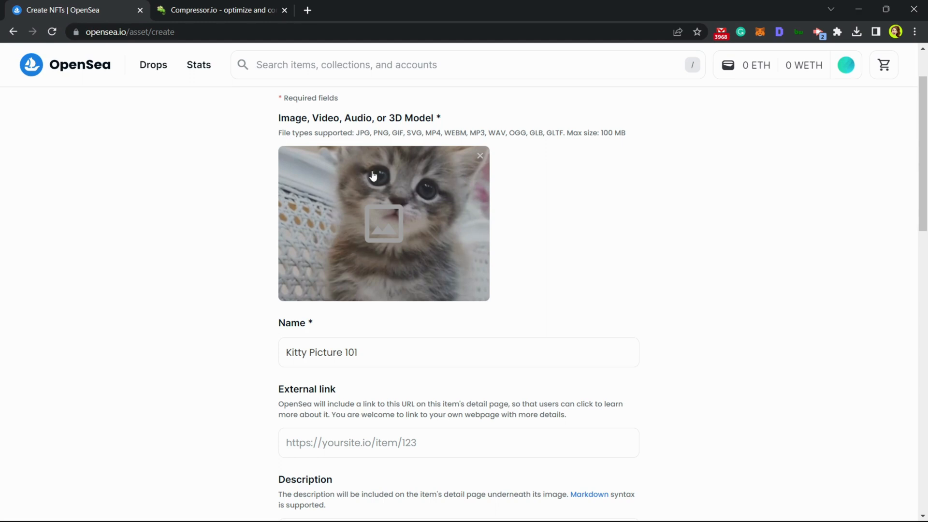
pyautogui.moveTo(535, 474)
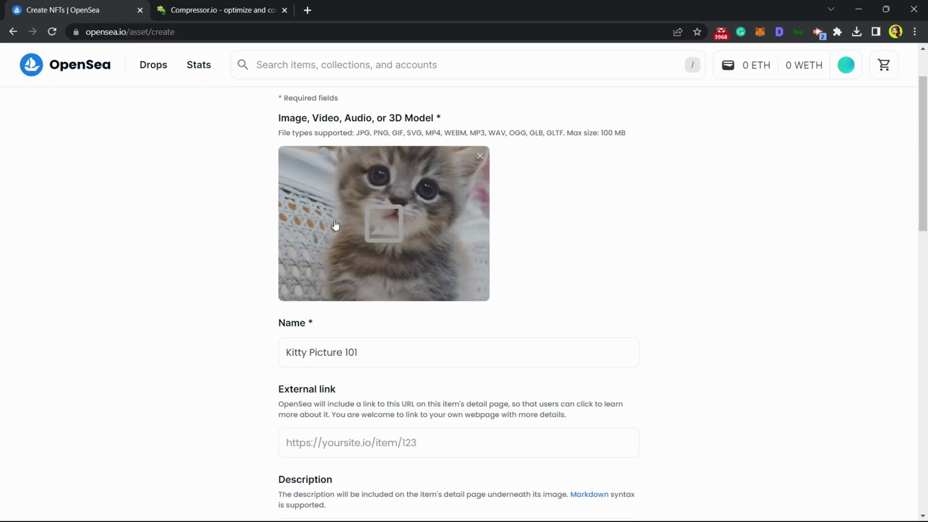
pyautogui.moveTo(348, 279)
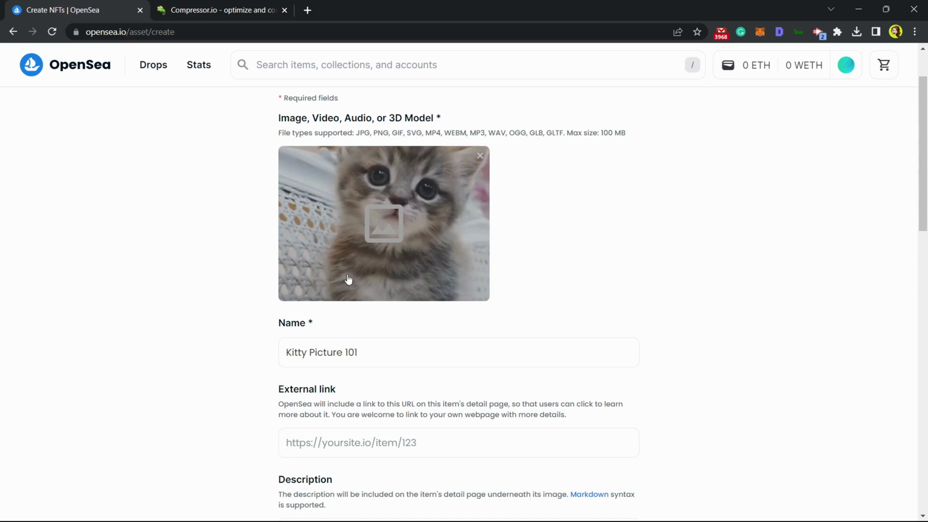
pyautogui.moveTo(544, 204)
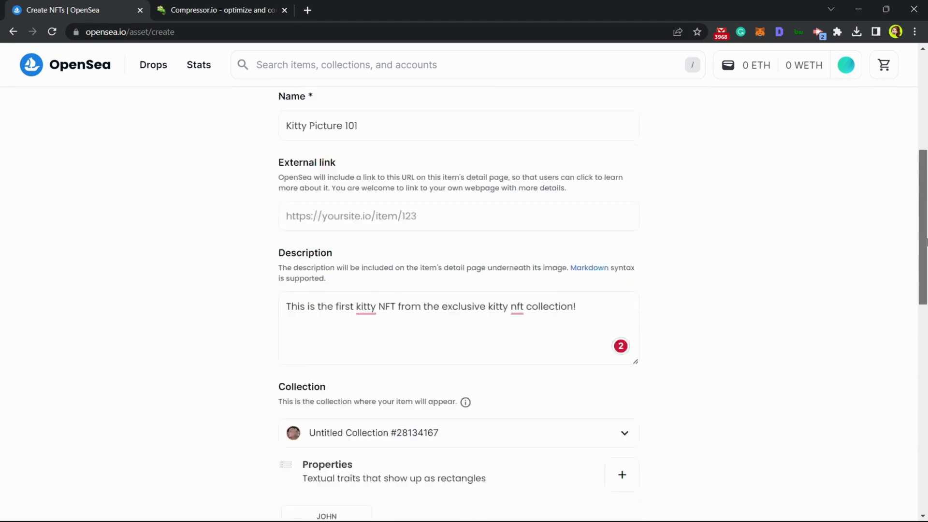
# Step: Set the item's Supply to 2, then back to 1, keeping Polygon as blockchain
pyautogui.scroll(-3)
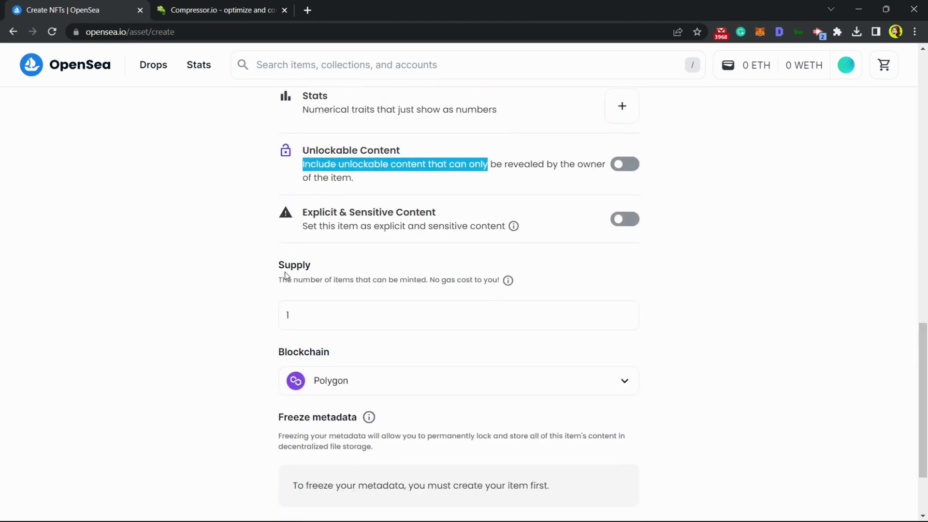
pyautogui.moveTo(478, 268)
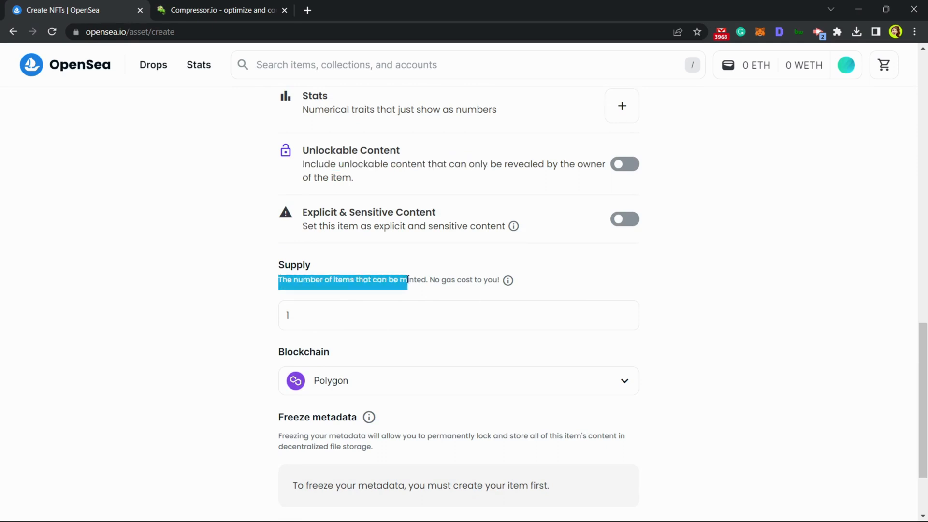
pyautogui.click(458, 314)
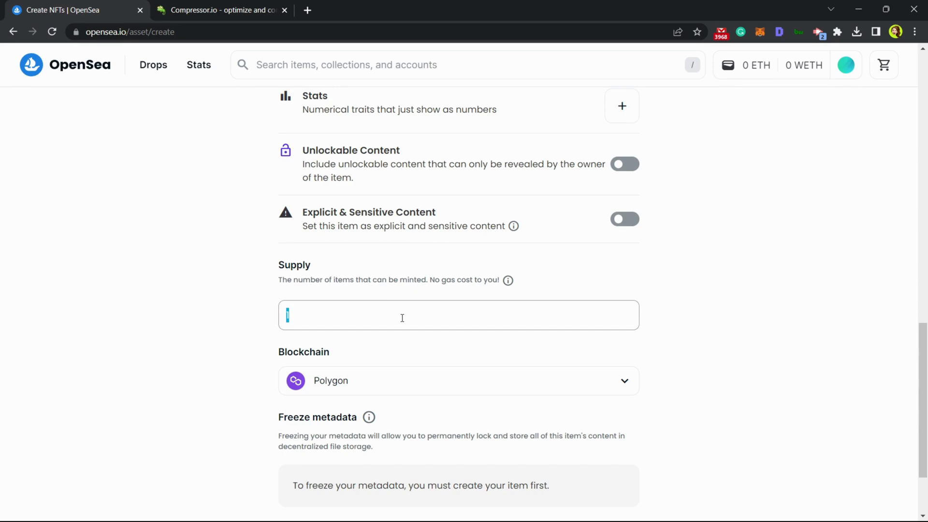
pyautogui.write('2')
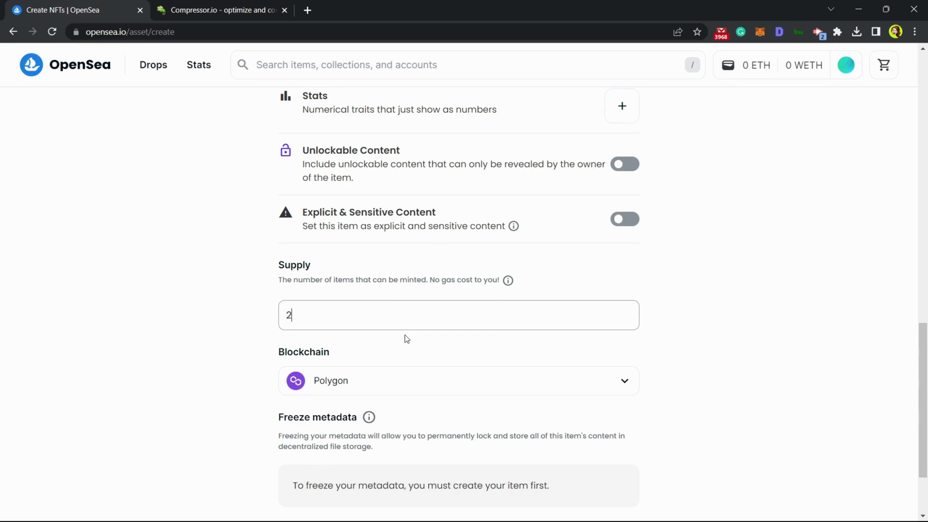
pyautogui.scroll(3)
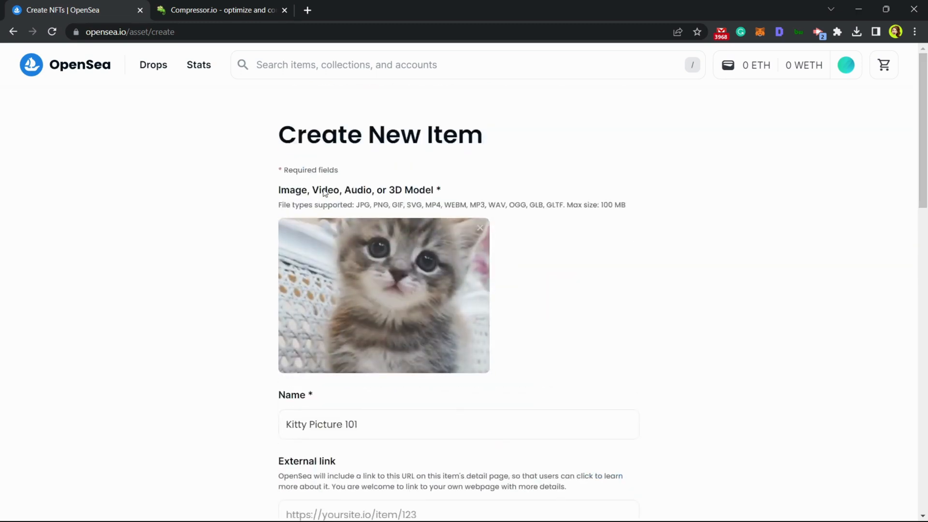
pyautogui.moveTo(552, 186)
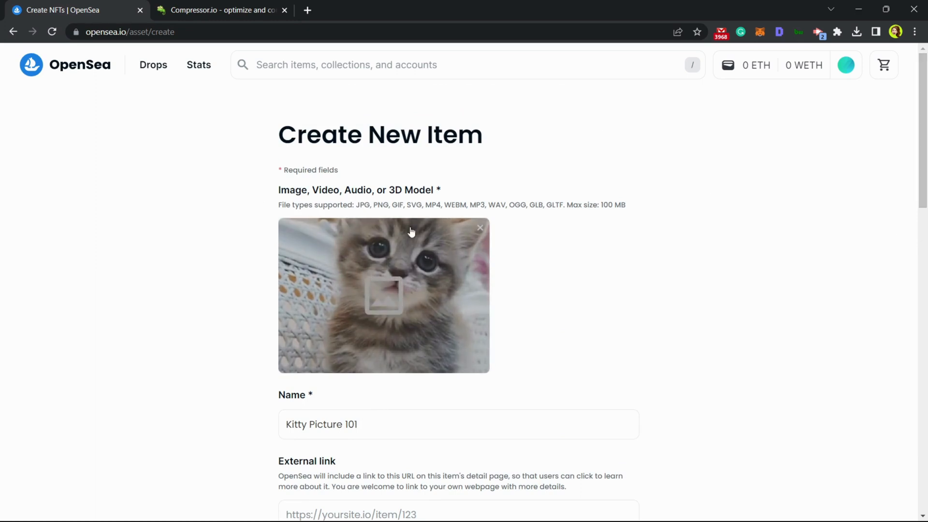
pyautogui.scroll(-3)
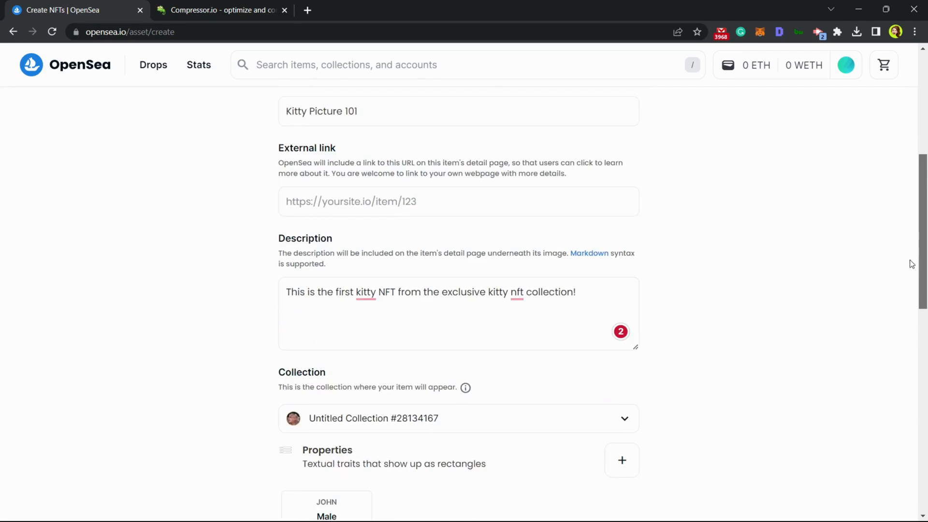
pyautogui.scroll(-3)
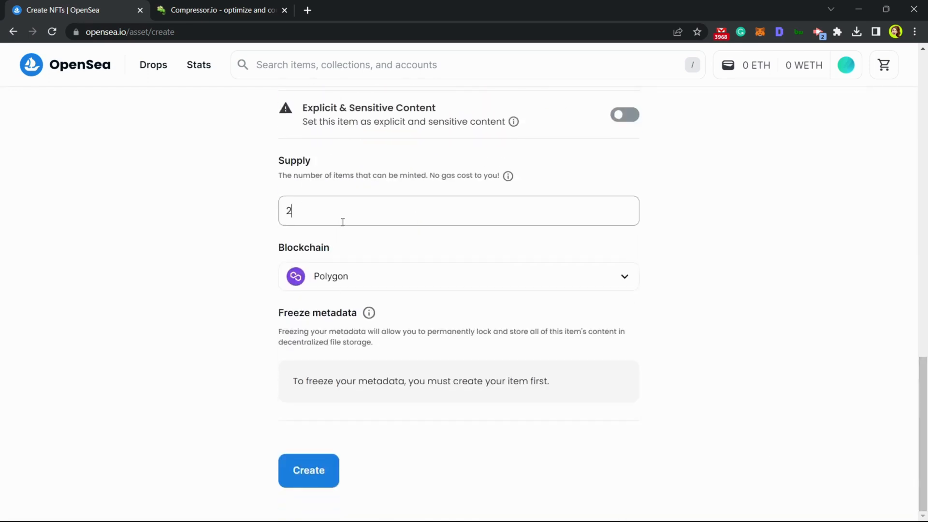
pyautogui.write('1')
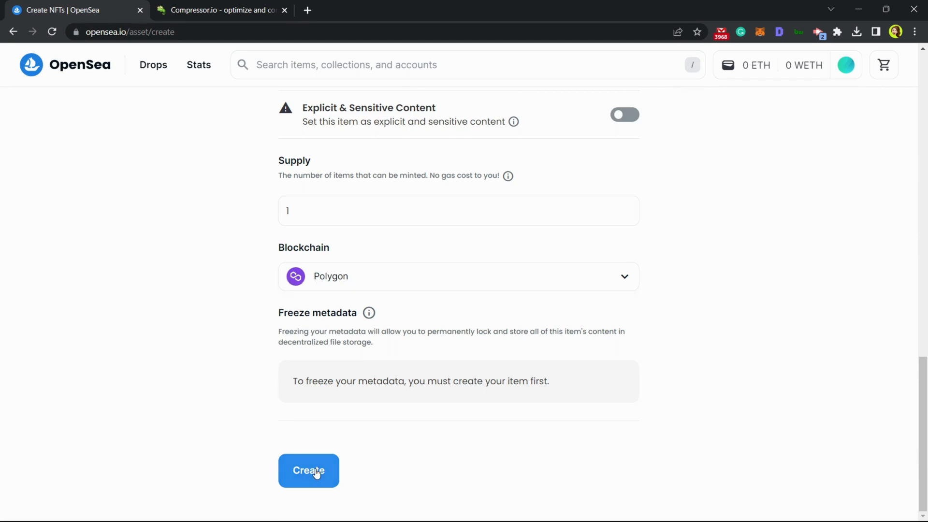
# Step: Create the item, passing the reCAPTCHA motorcycle and traffic-light challenges
pyautogui.click(308, 470)
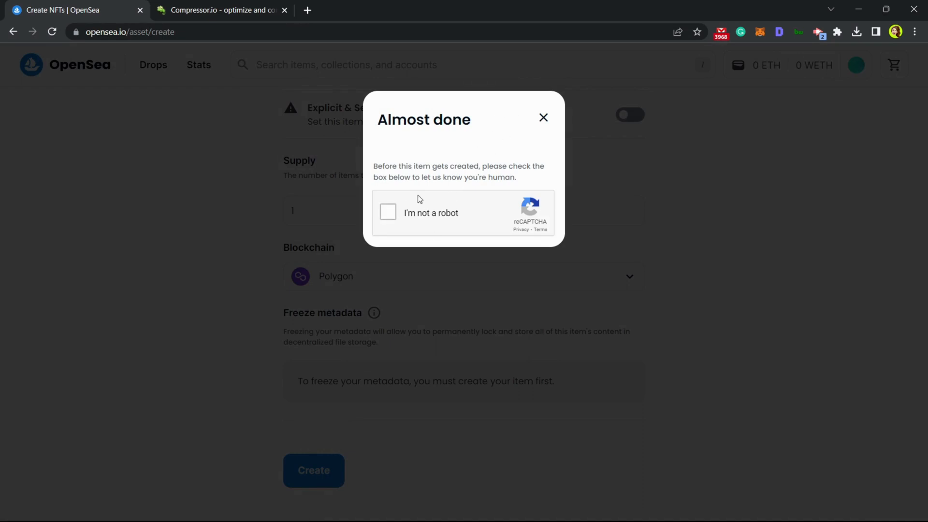
pyautogui.click(387, 212)
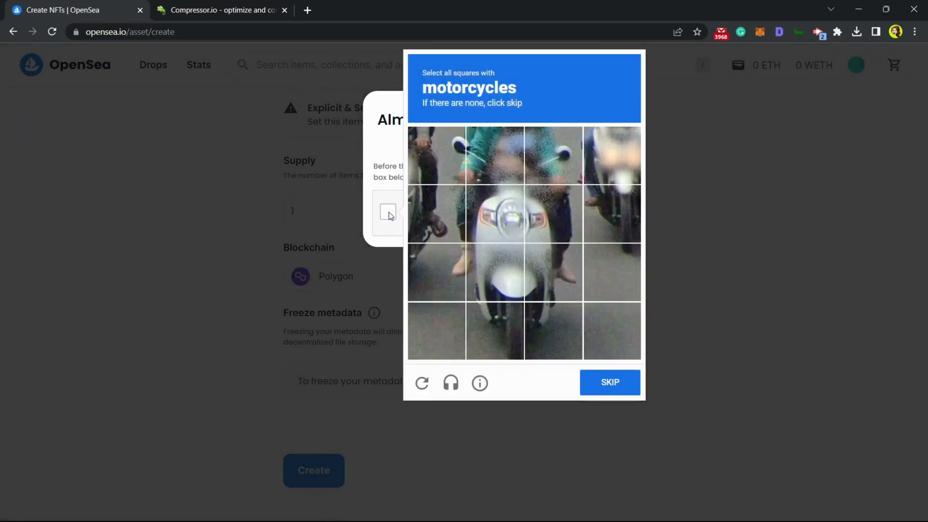
pyautogui.click(552, 272)
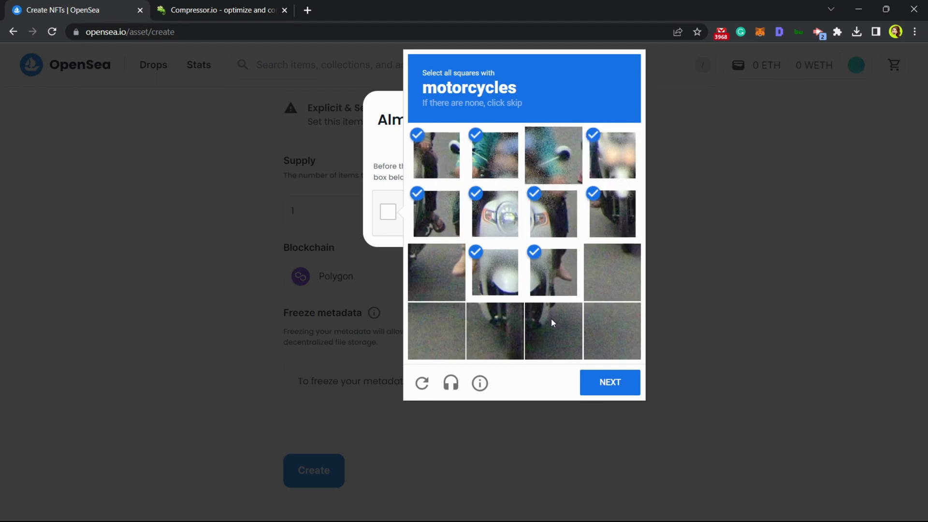
pyautogui.click(610, 382)
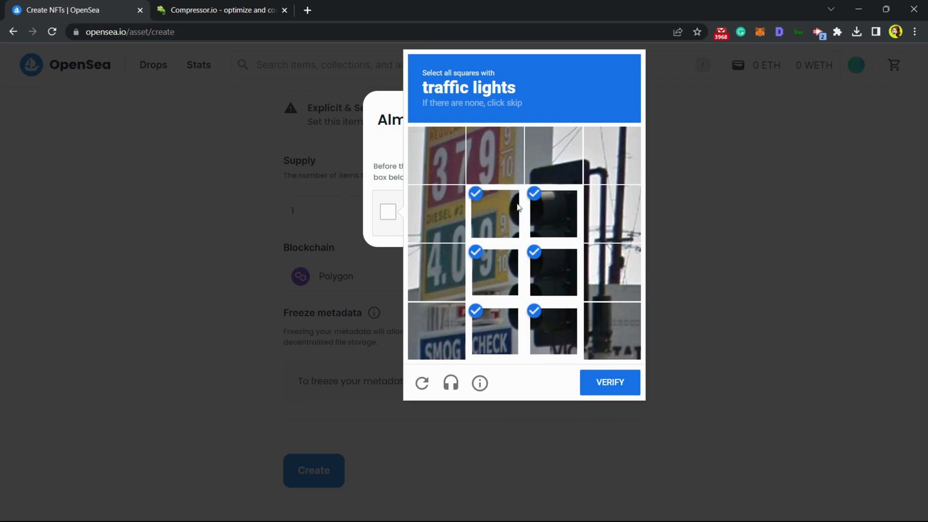
pyautogui.click(610, 382)
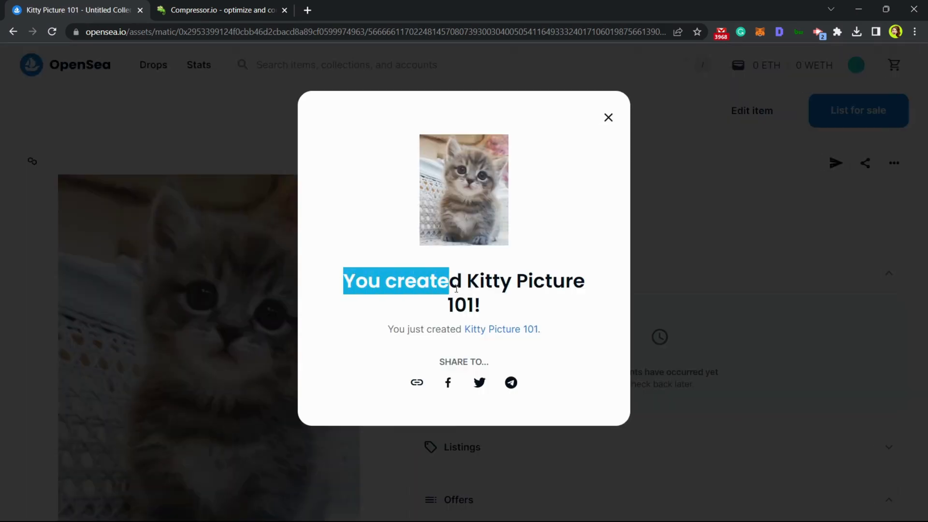
# Step: Dismiss the 'You created Kitty Picture 101!' popup and review the item page
pyautogui.click(607, 117)
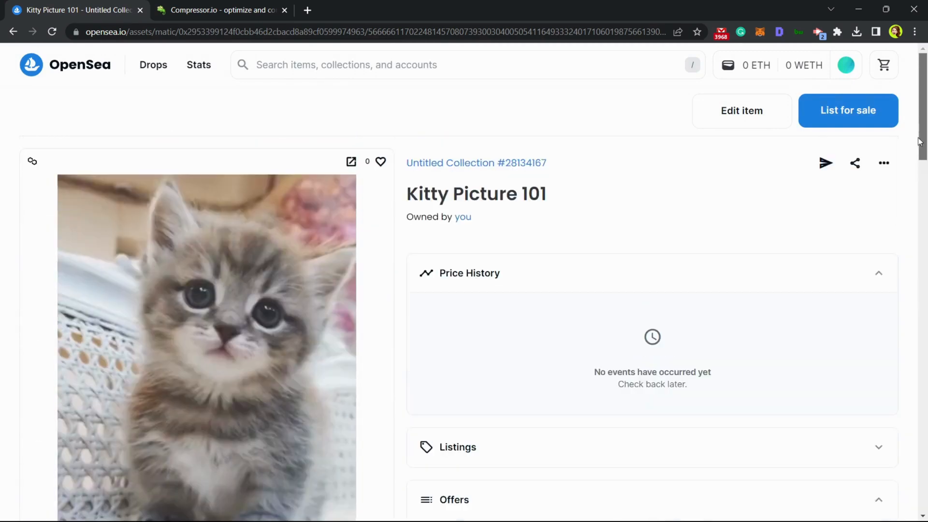
pyautogui.scroll(-3)
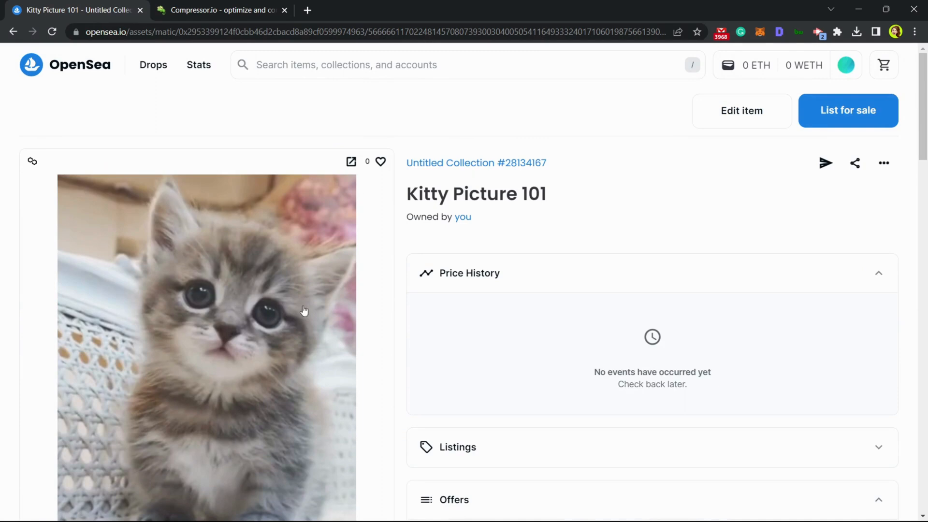
pyautogui.scroll(-3)
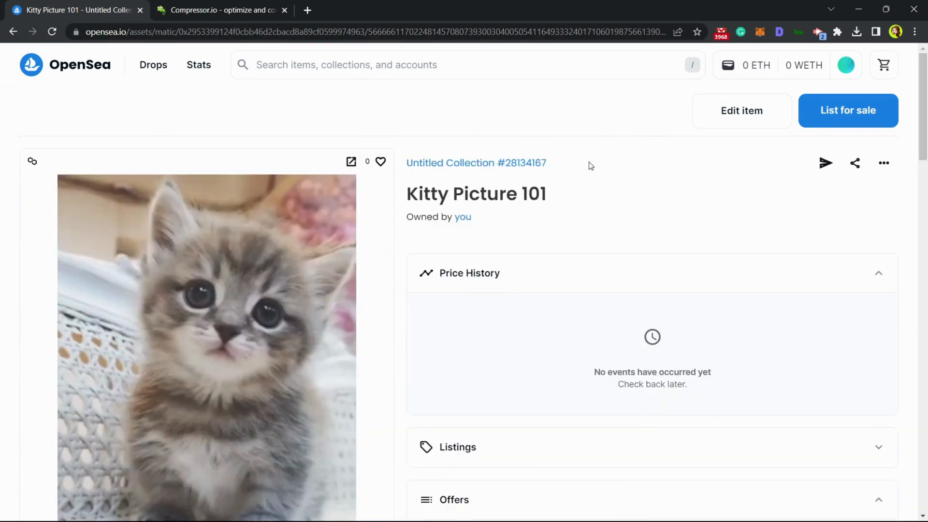
pyautogui.scroll(-3)
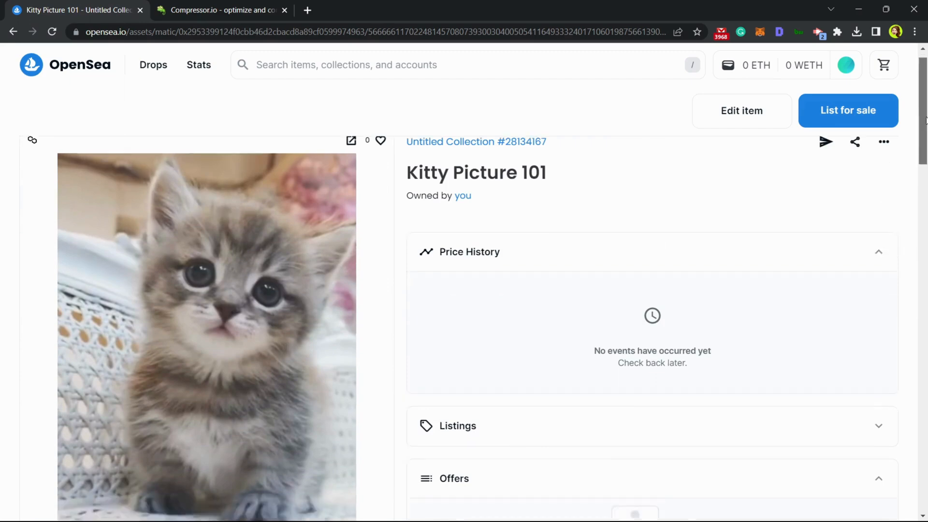
pyautogui.scroll(-3)
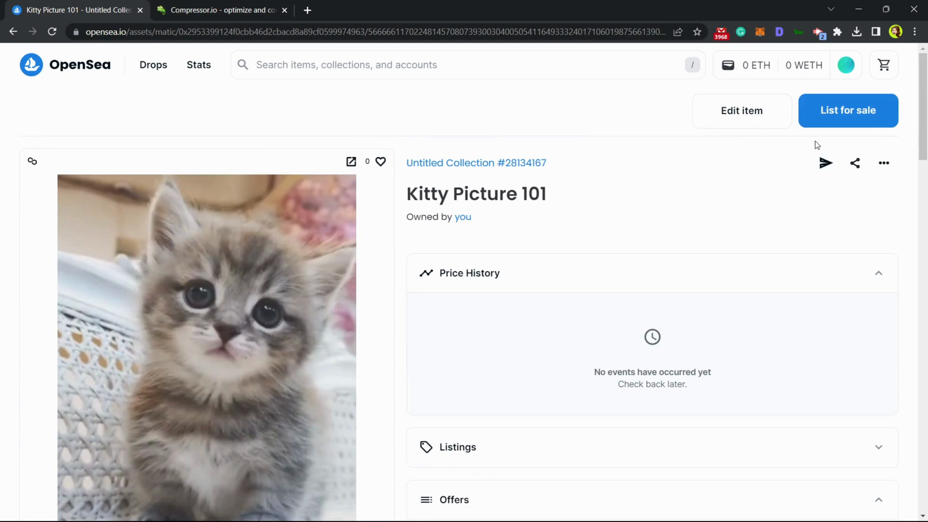
pyautogui.moveTo(343, 323)
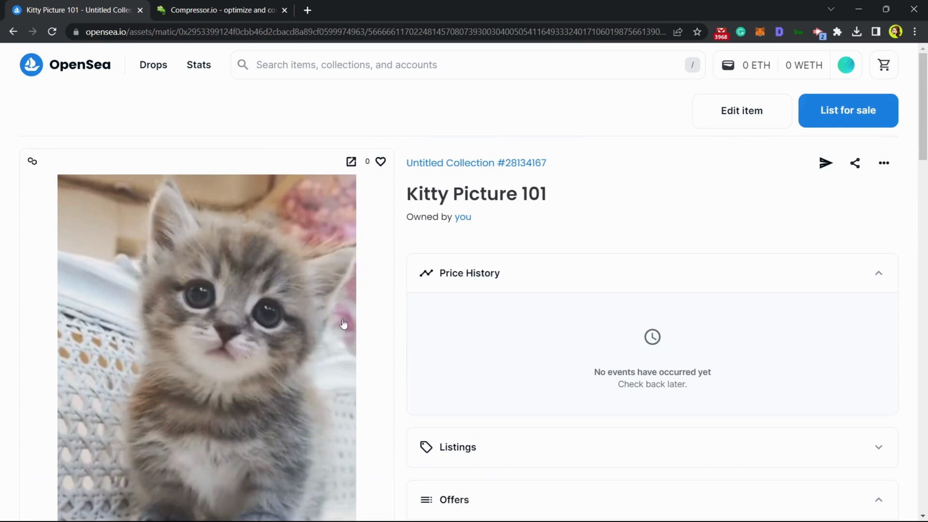
pyautogui.moveTo(431, 241)
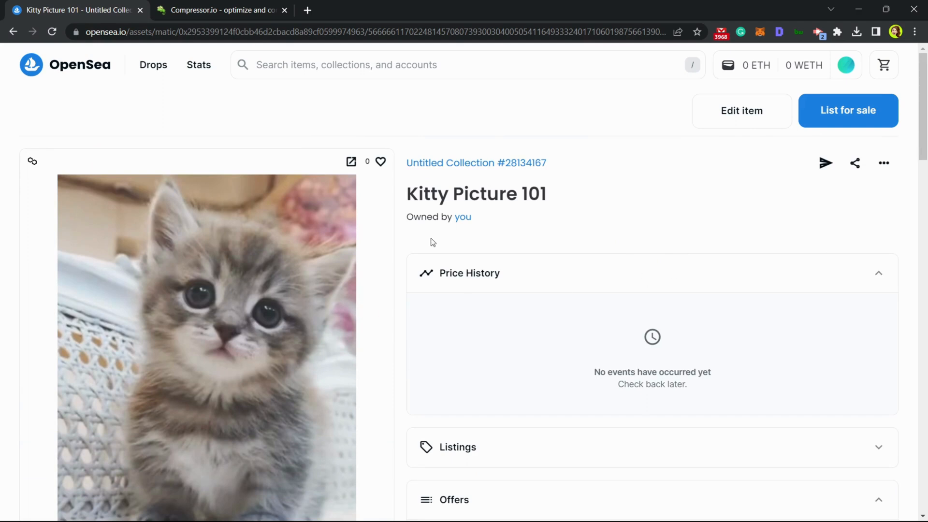
pyautogui.moveTo(471, 307)
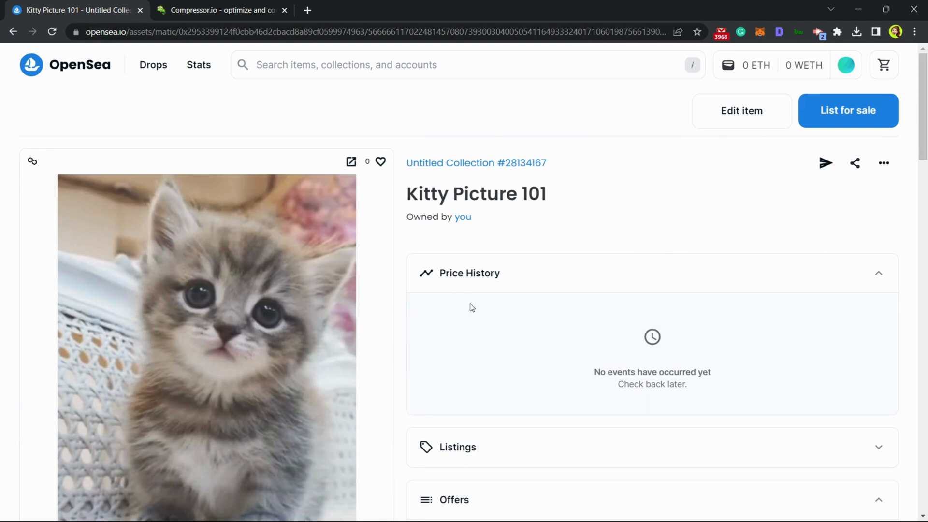
pyautogui.moveTo(850, 121)
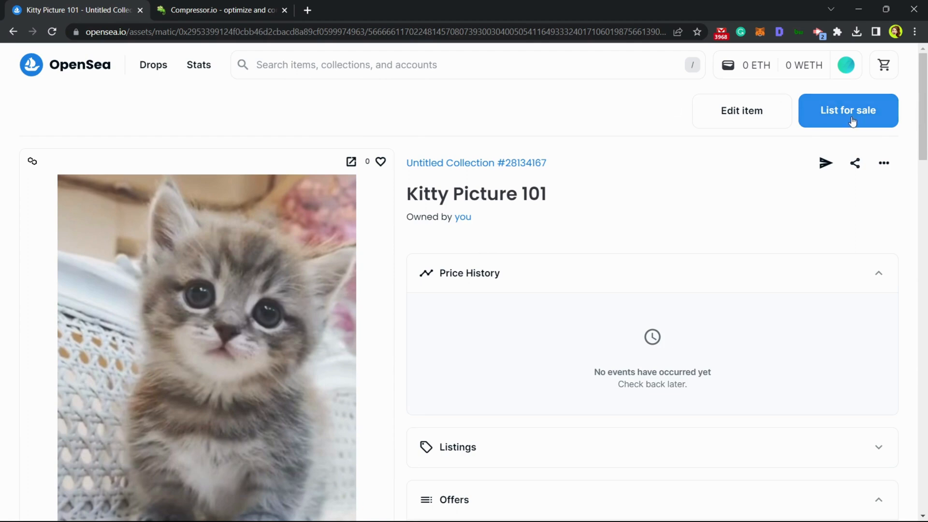
# Step: Start listing Kitty Picture 101 for sale from its item page
pyautogui.click(847, 111)
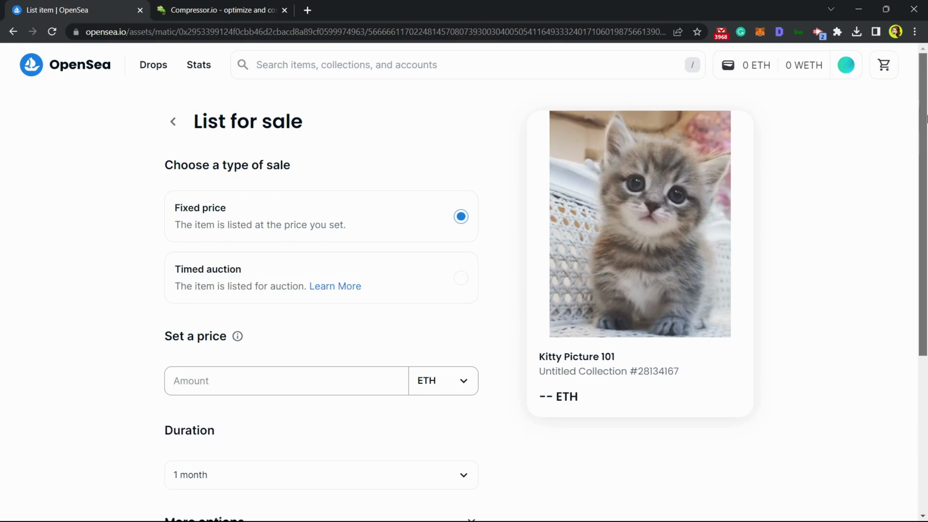
pyautogui.scroll(-3)
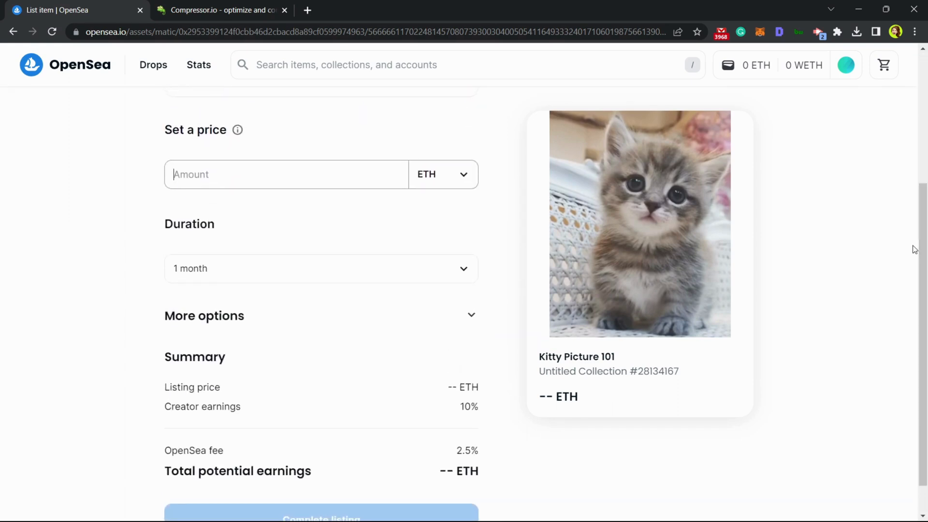
pyautogui.moveTo(352, 398)
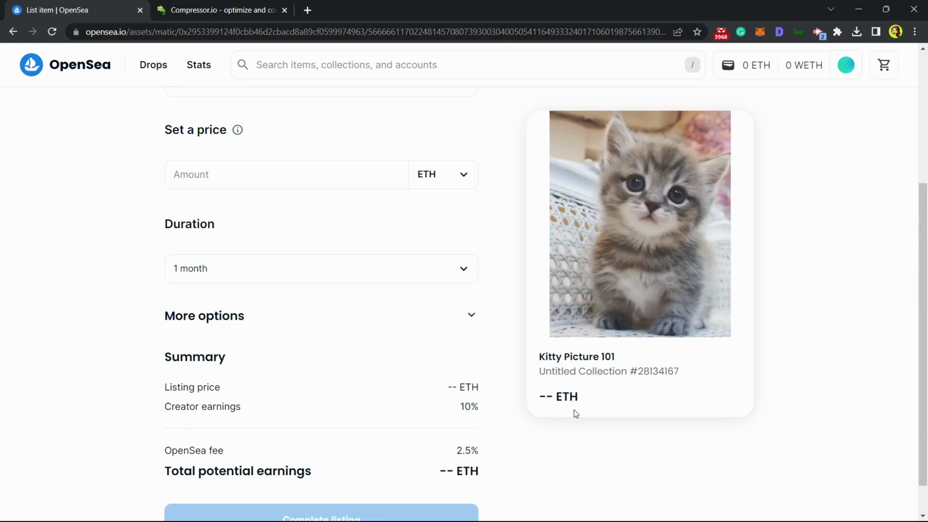
pyautogui.scroll(3)
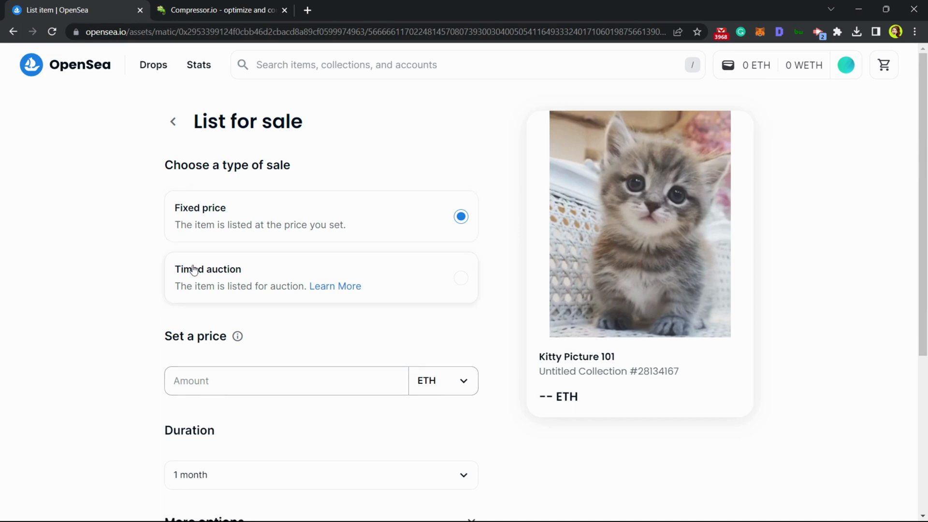
pyautogui.click(460, 278)
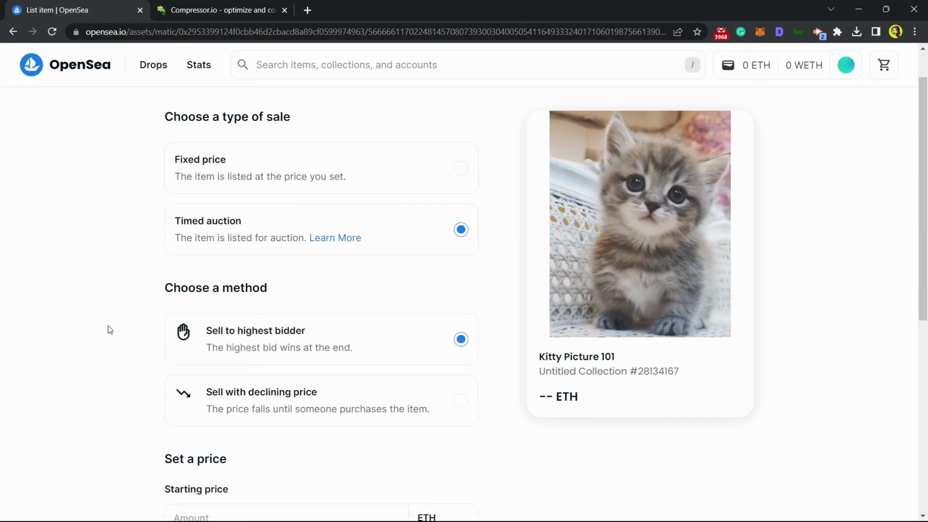
pyautogui.moveTo(214, 408)
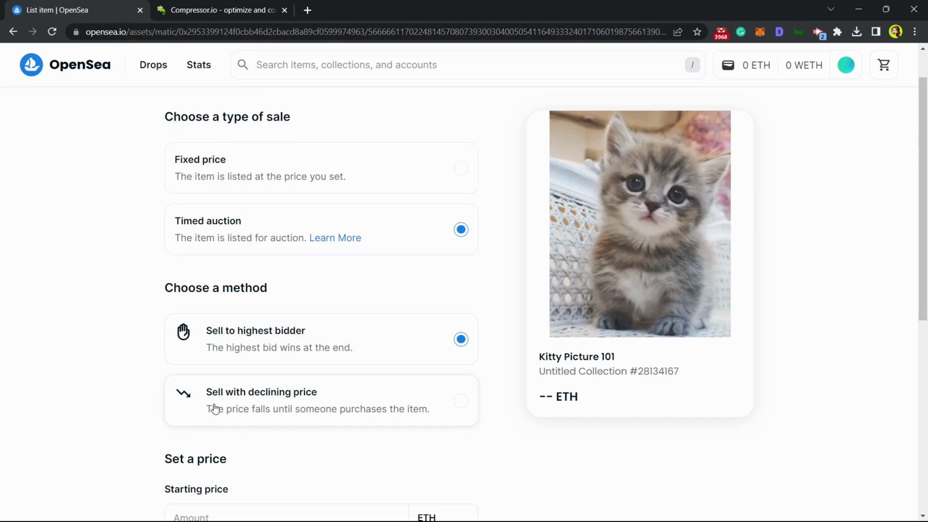
pyautogui.click(460, 400)
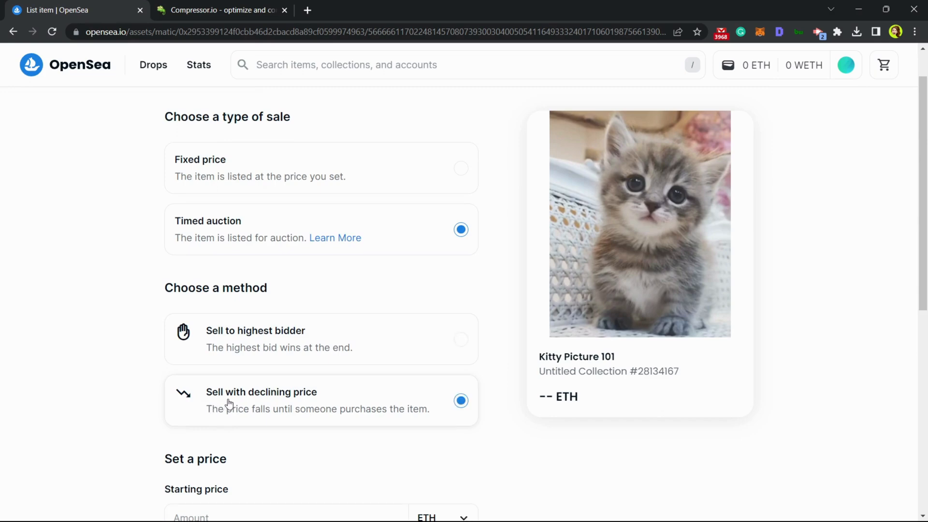
pyautogui.scroll(-3)
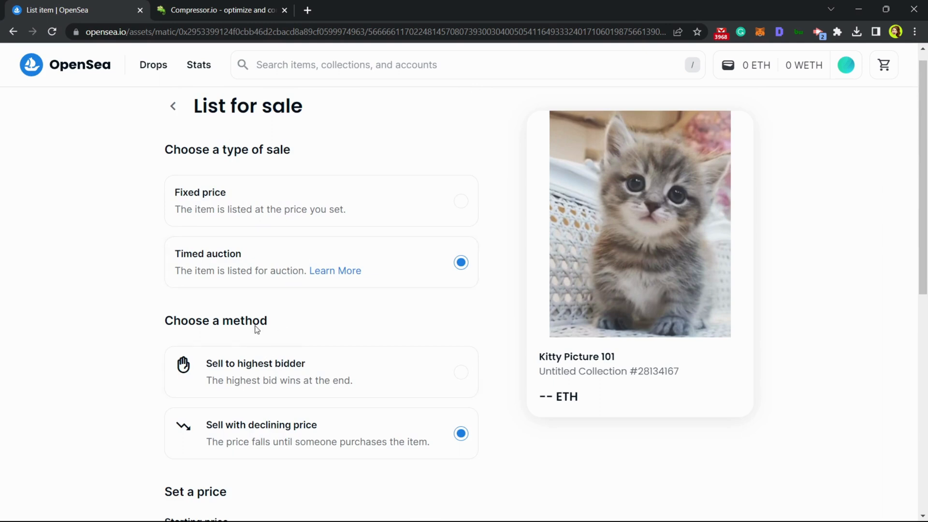
pyautogui.click(460, 201)
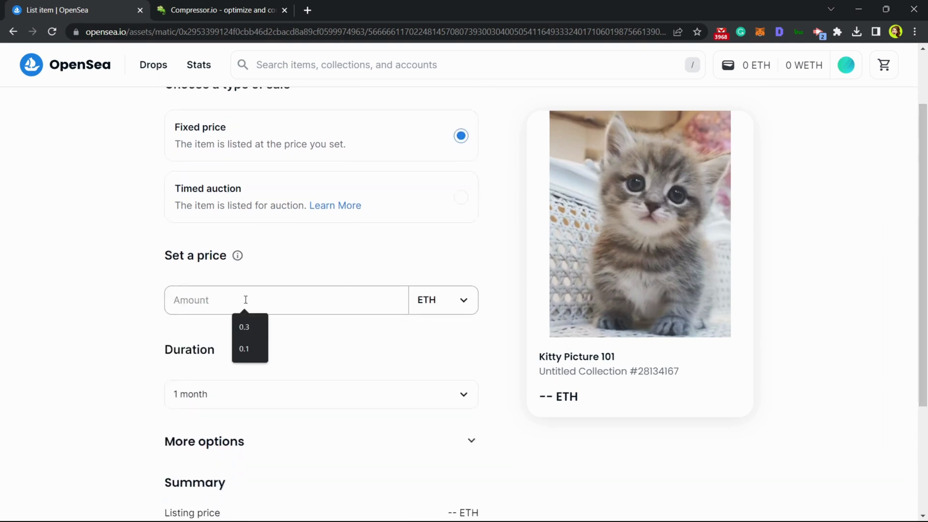
# Step: Set the price to 0.3 ETH and reveal More options and the 0.2625 ETH earnings summary
pyautogui.click(243, 326)
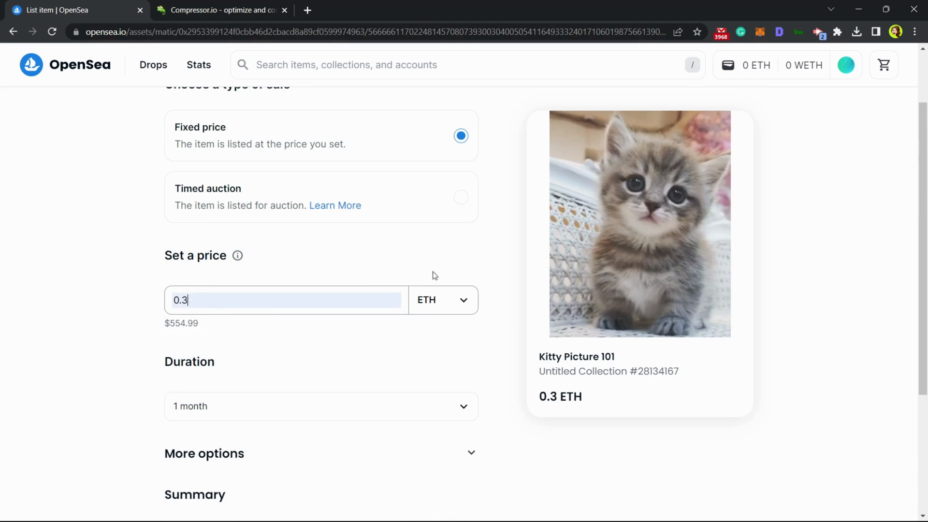
pyautogui.moveTo(185, 334)
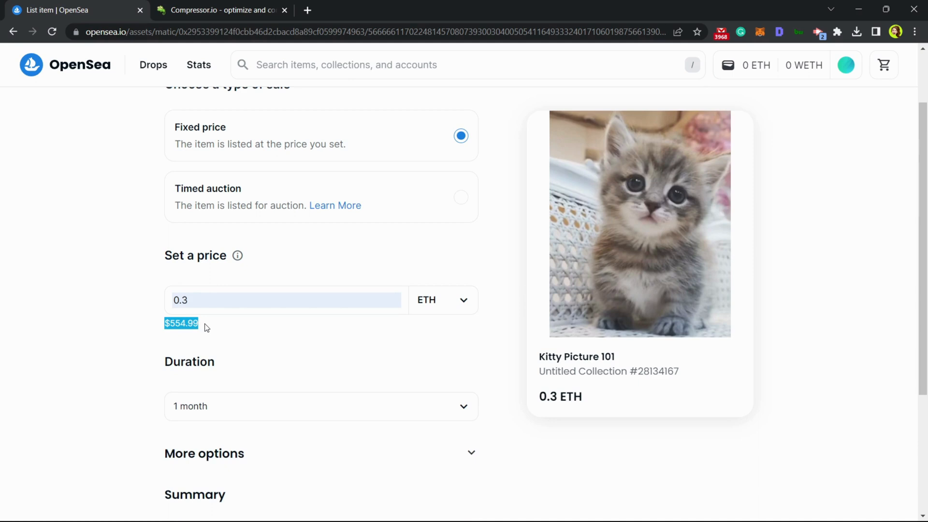
pyautogui.scroll(-3)
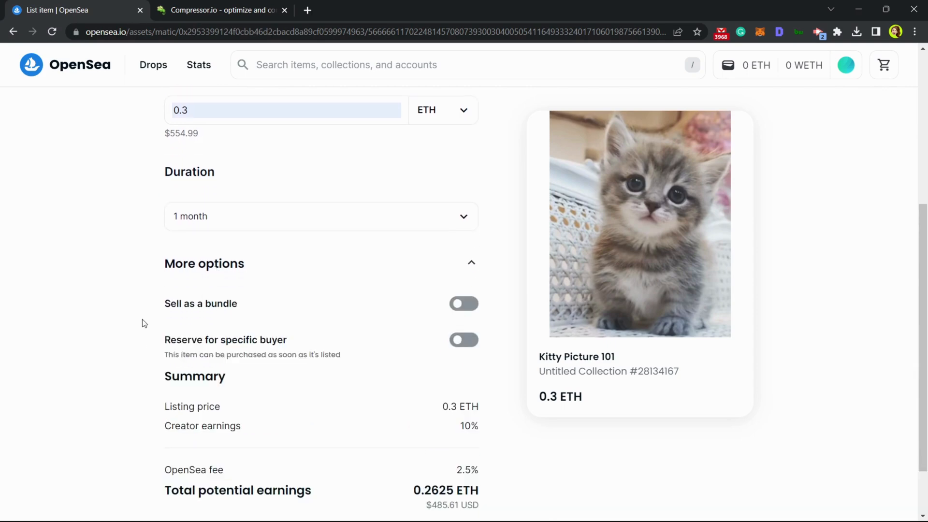
pyautogui.scroll(-3)
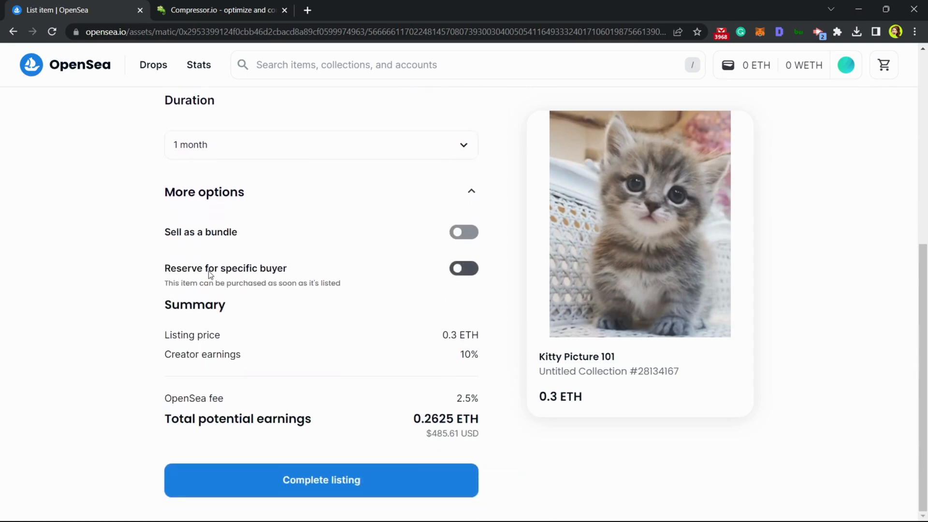
pyautogui.doubleClick(172, 231)
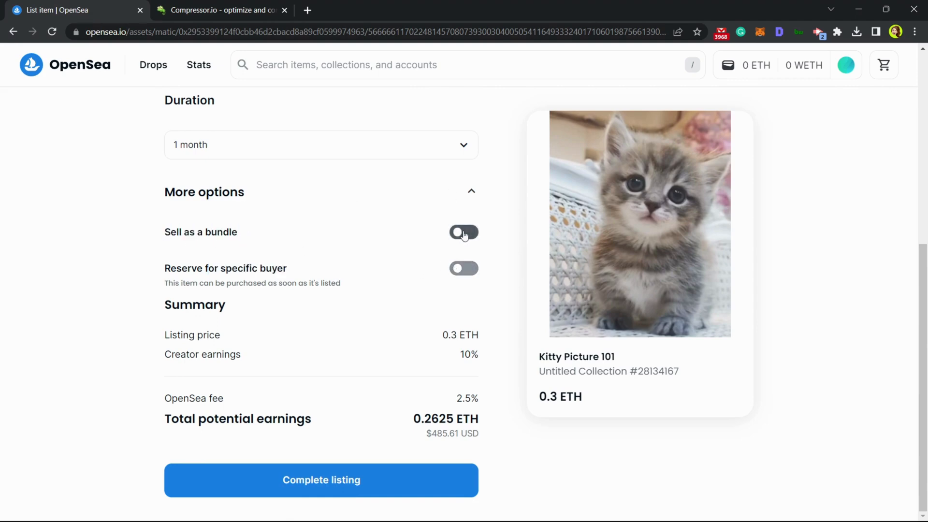
pyautogui.click(464, 232)
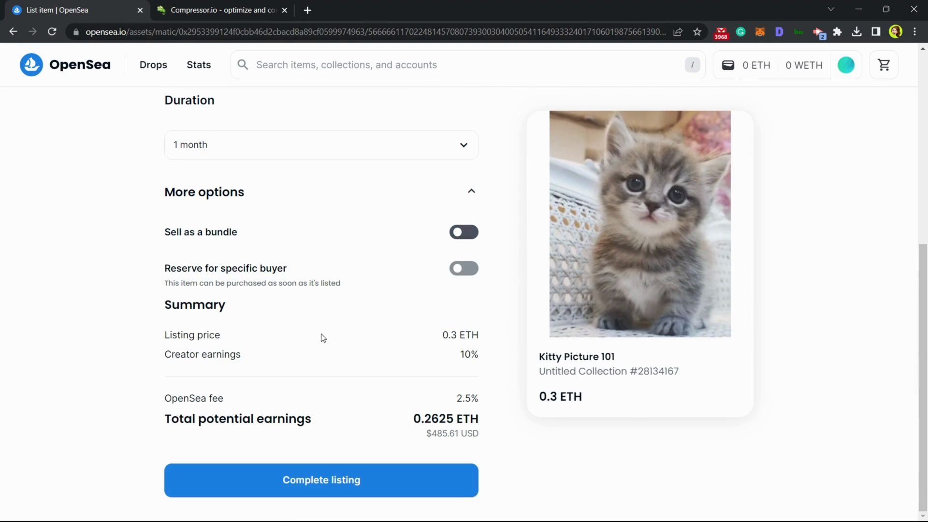
pyautogui.moveTo(166, 304)
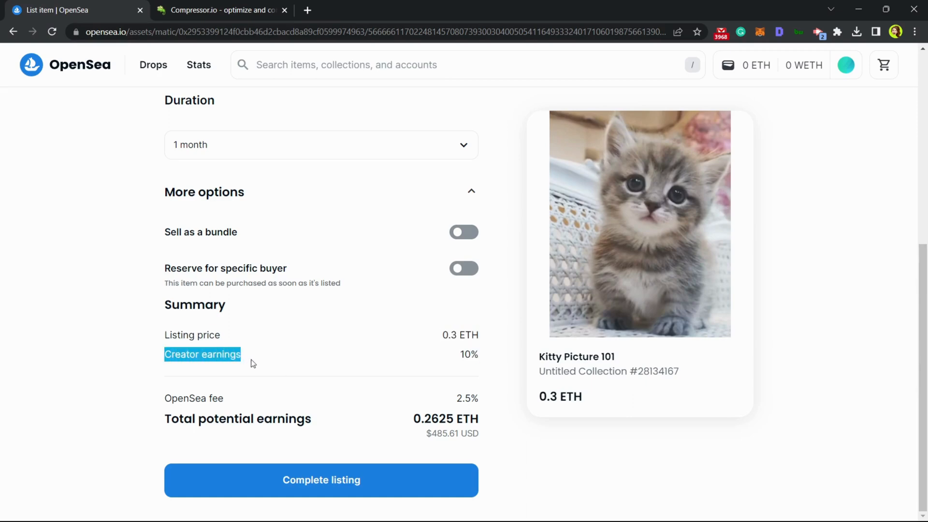
pyautogui.moveTo(356, 331)
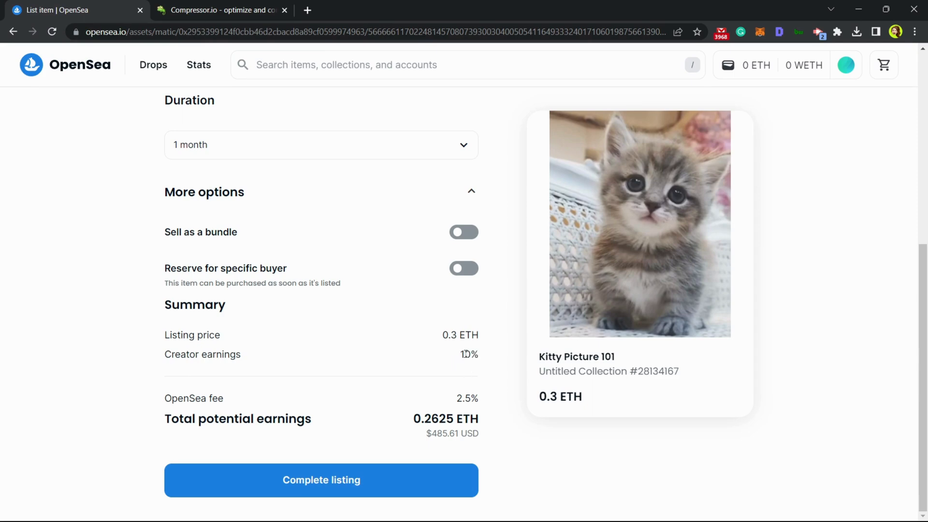
pyautogui.doubleClick(468, 353)
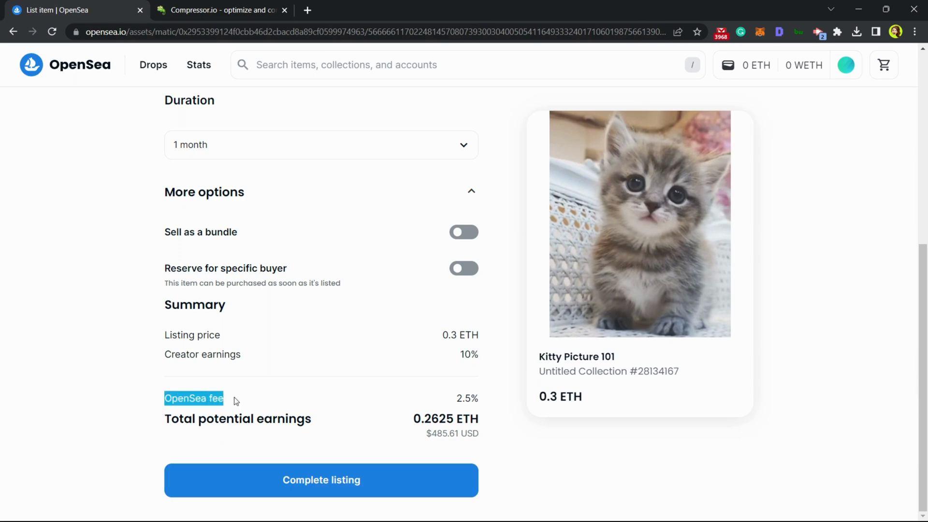
pyautogui.moveTo(457, 394)
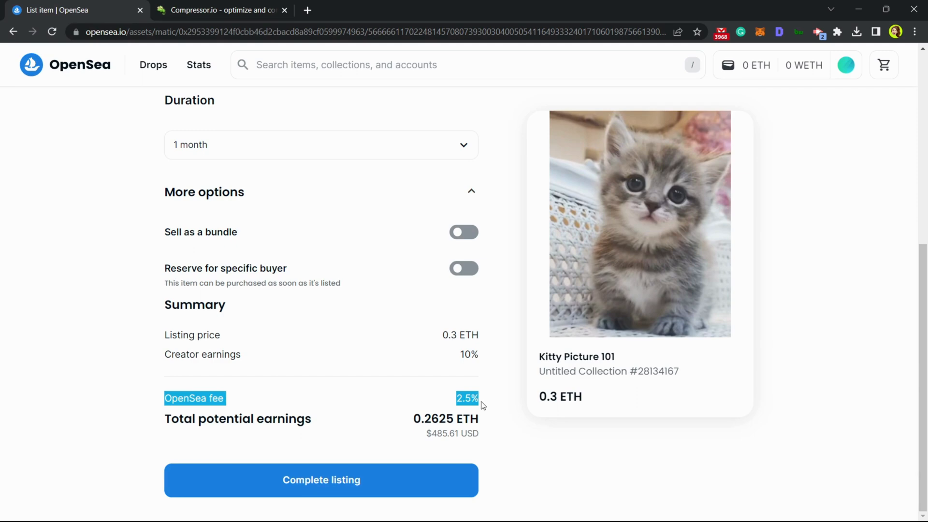
pyautogui.moveTo(282, 412)
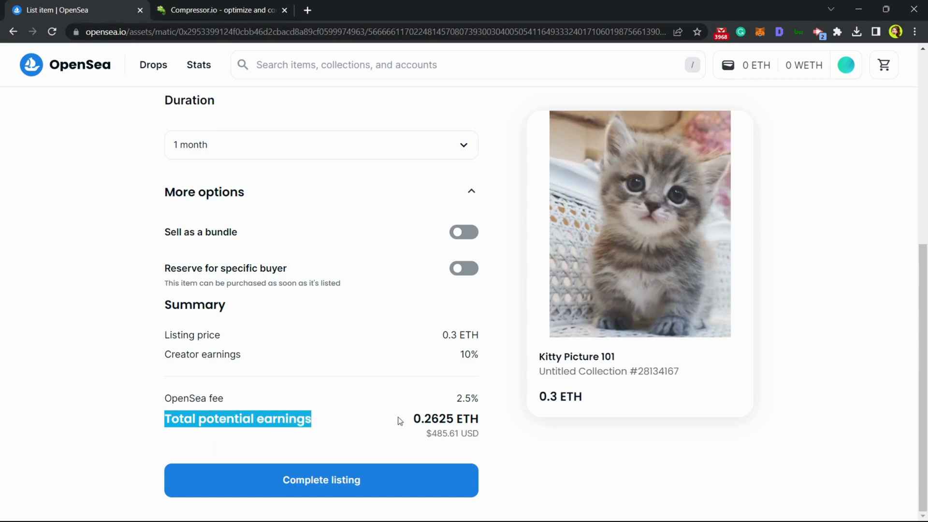
pyautogui.moveTo(389, 346)
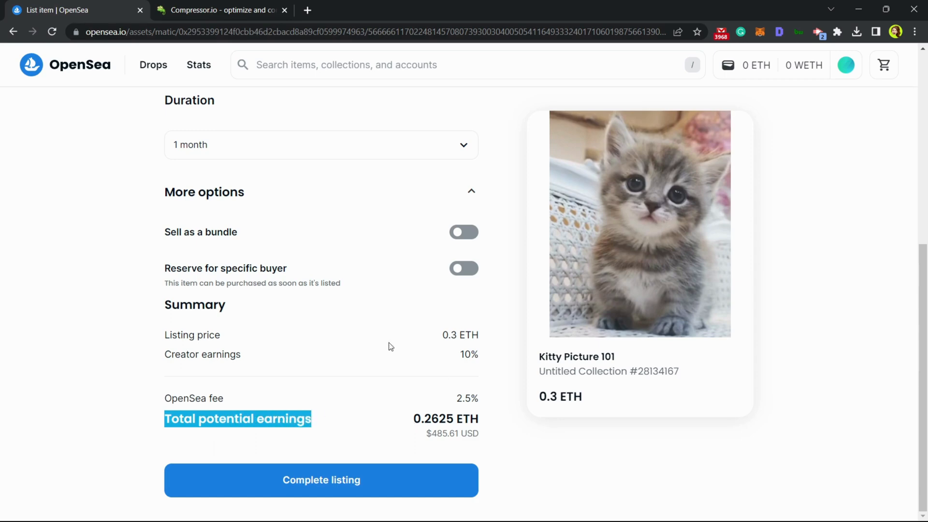
pyautogui.scroll(3)
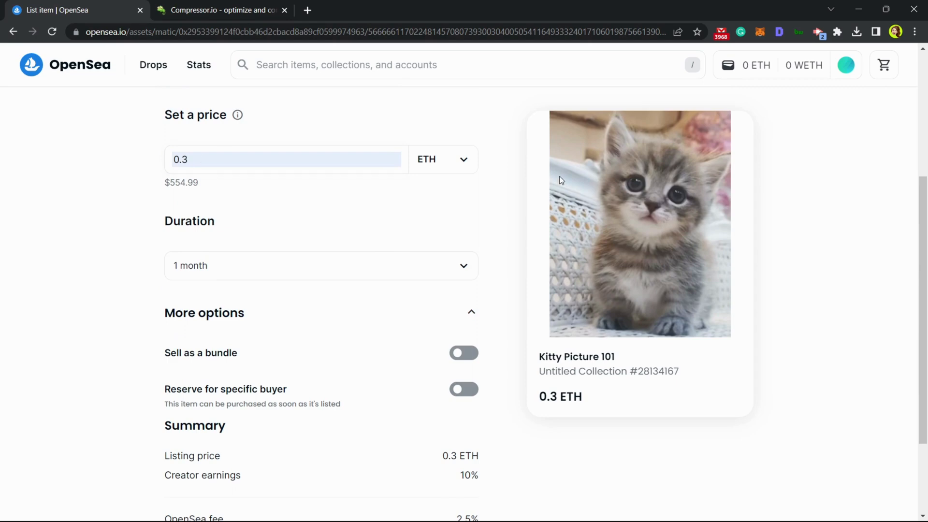
pyautogui.scroll(-3)
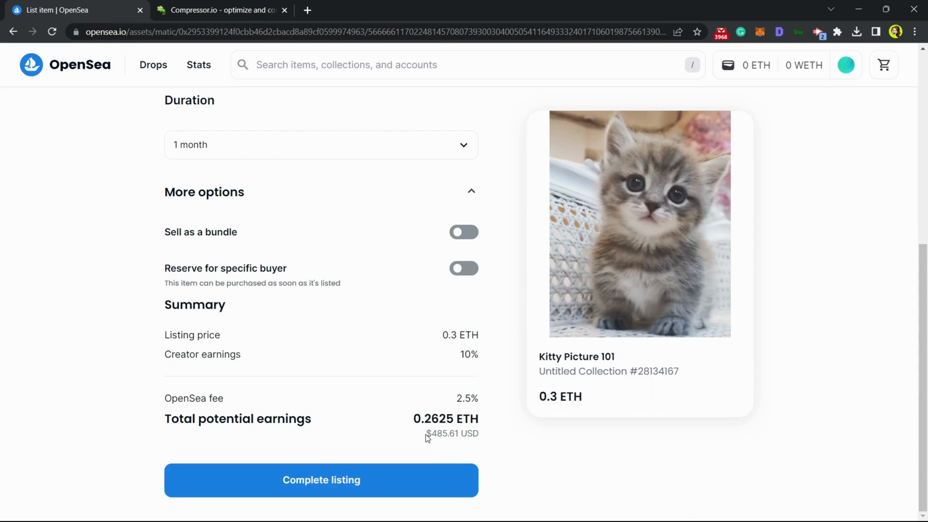
pyautogui.doubleClick(452, 433)
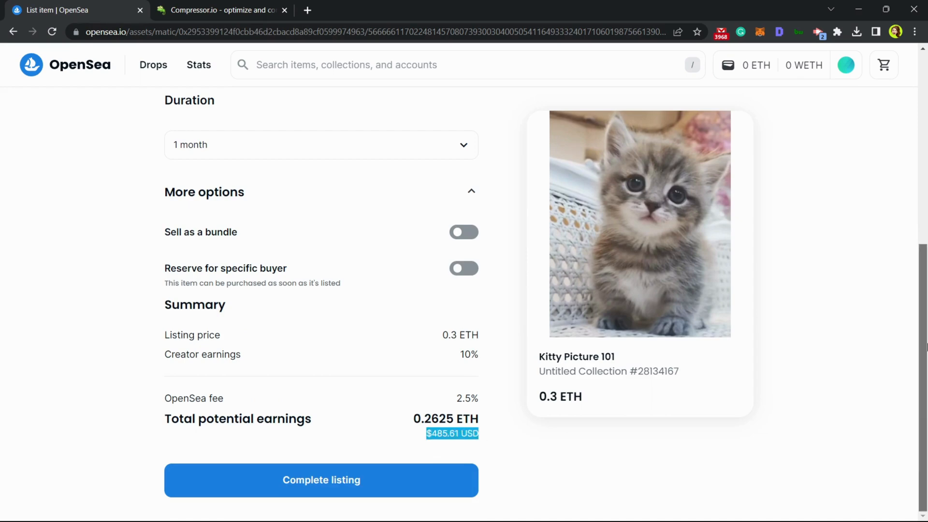
pyautogui.moveTo(166, 397)
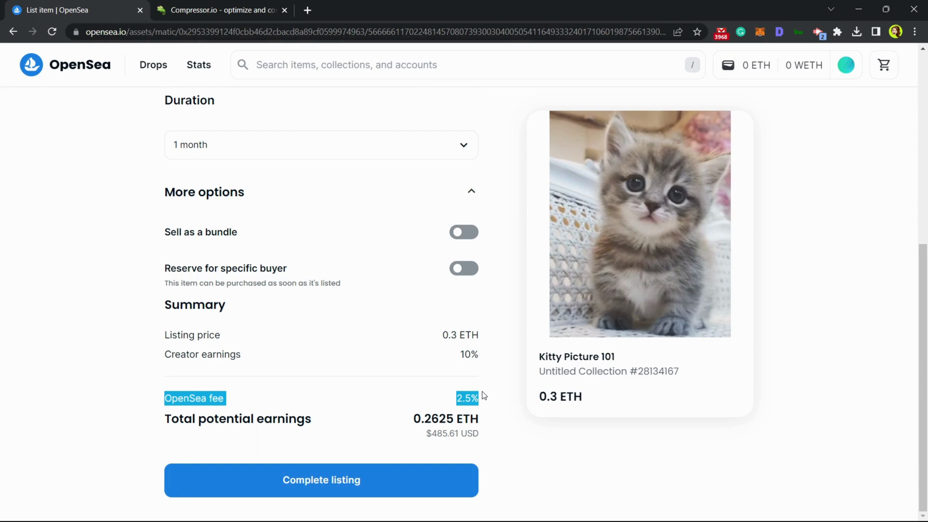
pyautogui.moveTo(397, 481)
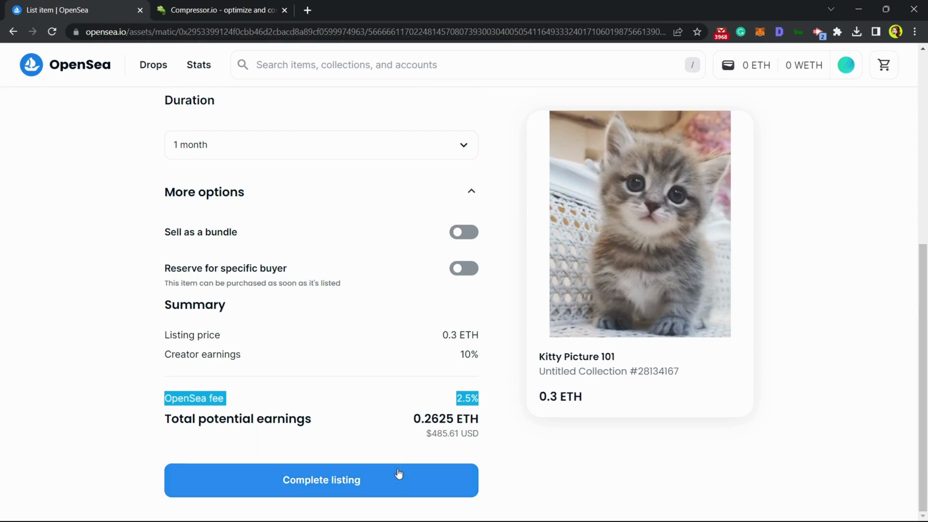
# Step: Complete the listing and let MetaMask switch the wallet to the Polygon network
pyautogui.click(321, 480)
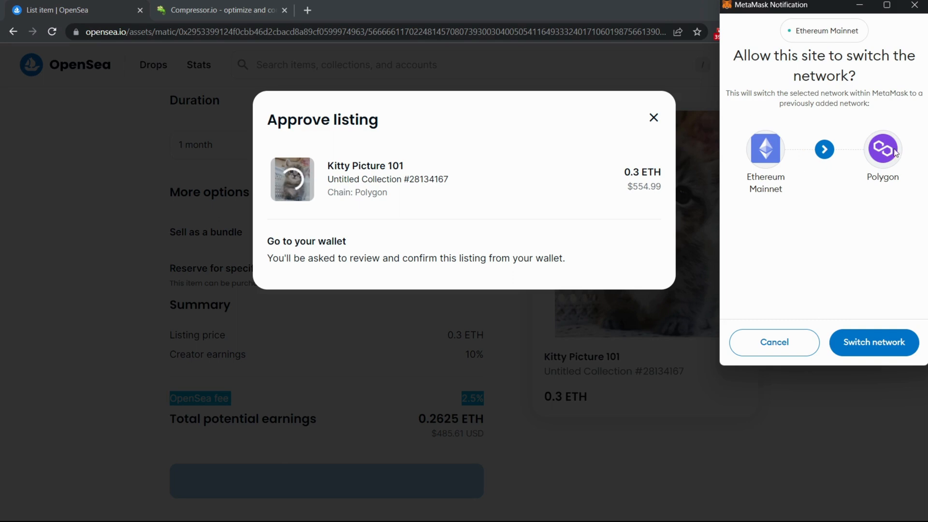
pyautogui.click(873, 342)
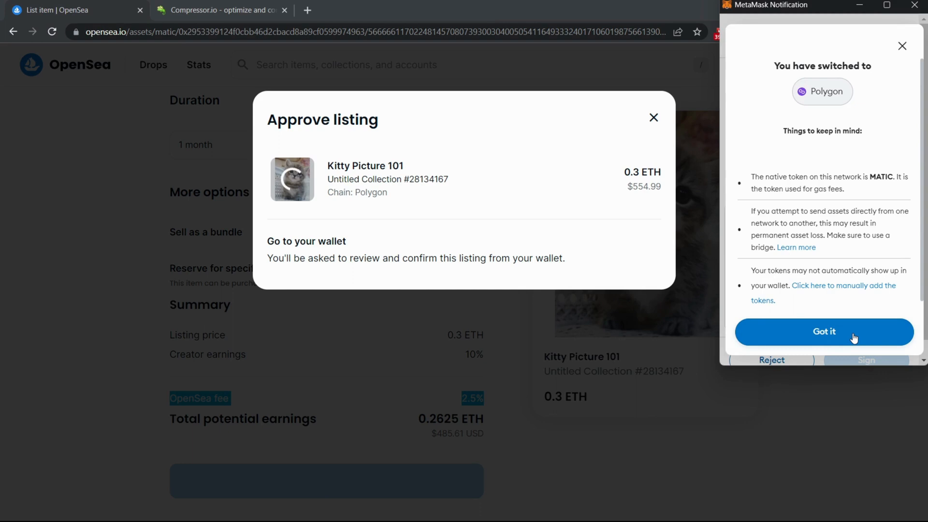
pyautogui.click(823, 332)
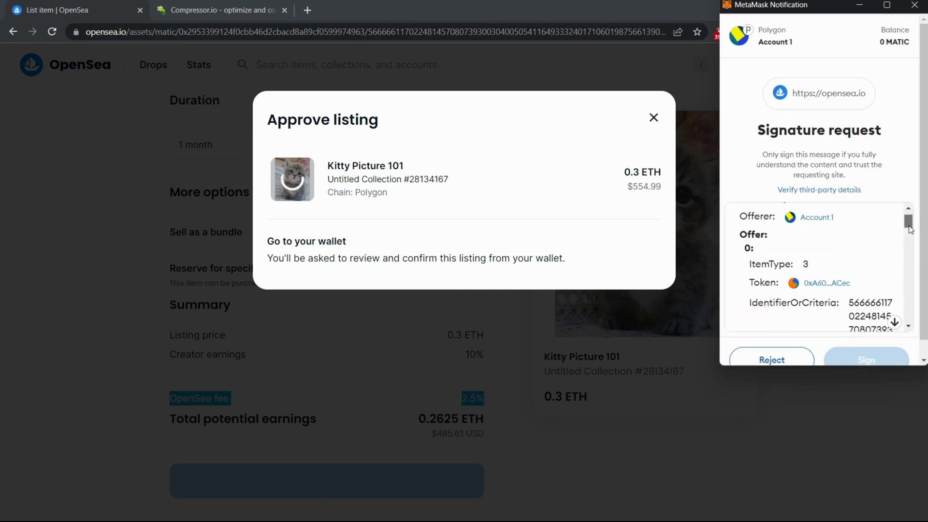
# Step: Sign the listing request in MetaMask and view Kitty Picture 101's new 0.3 ETH listing
pyautogui.scroll(-3)
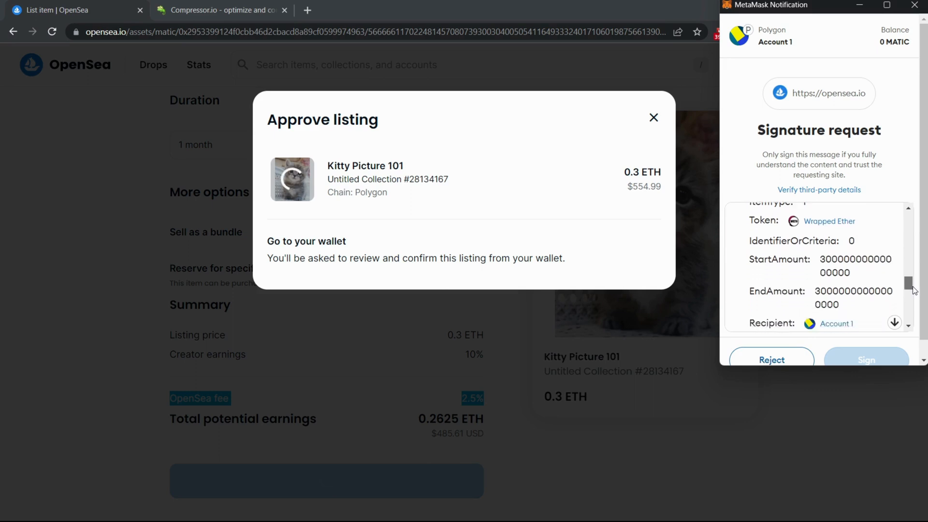
pyautogui.scroll(-3)
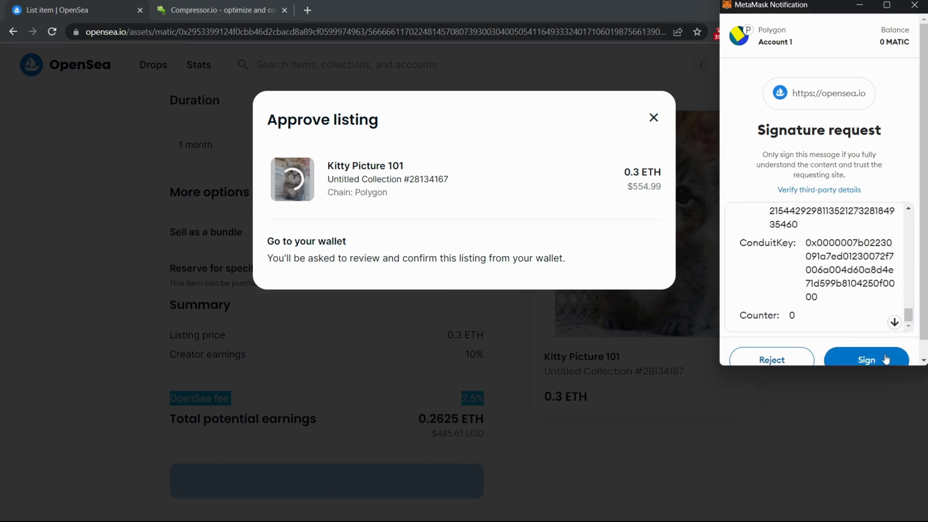
pyautogui.click(865, 359)
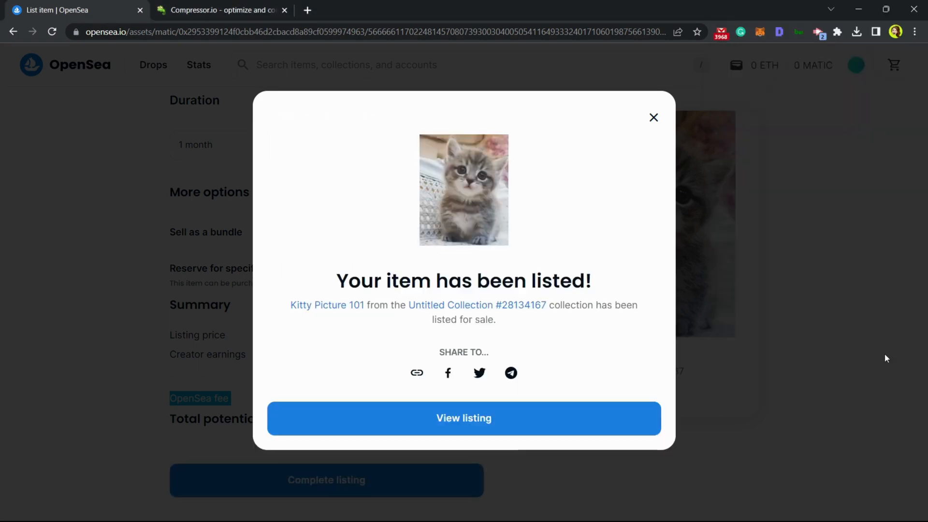
pyautogui.moveTo(873, 352)
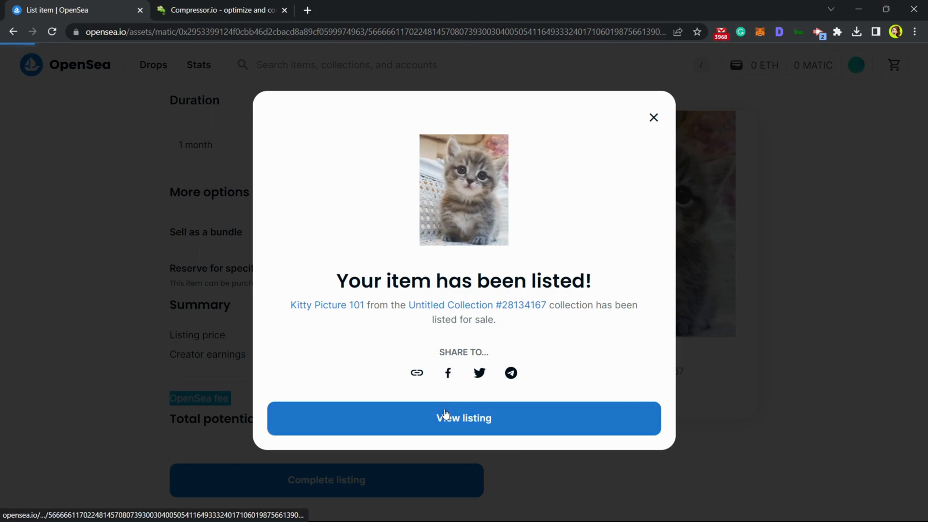
pyautogui.click(463, 417)
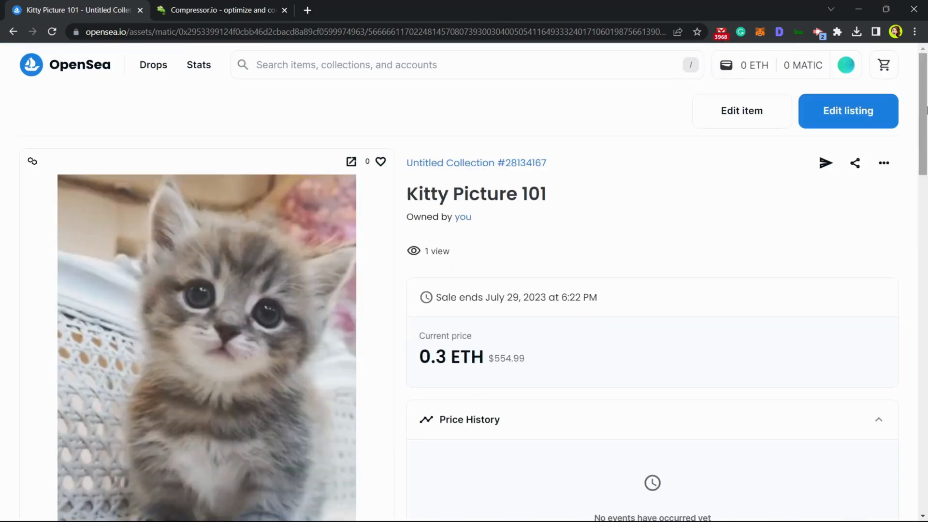
pyautogui.scroll(-3)
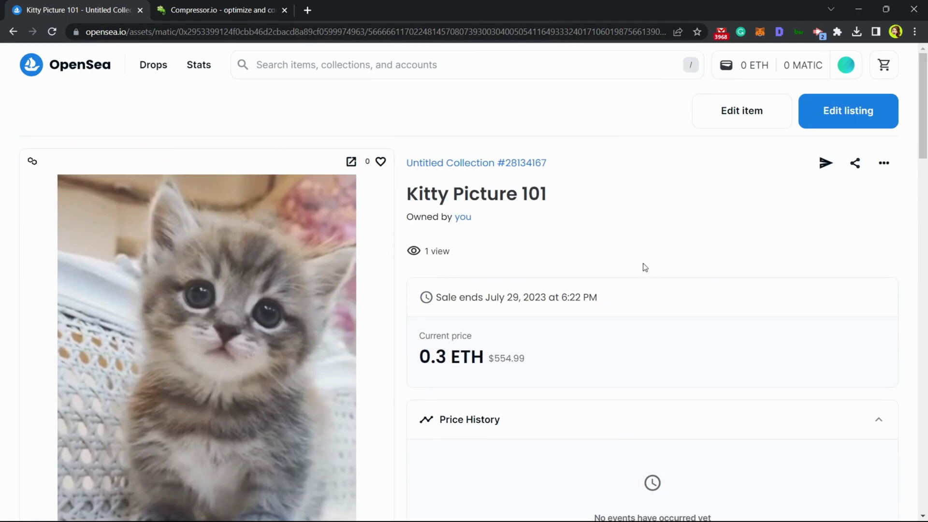
pyautogui.moveTo(398, 231)
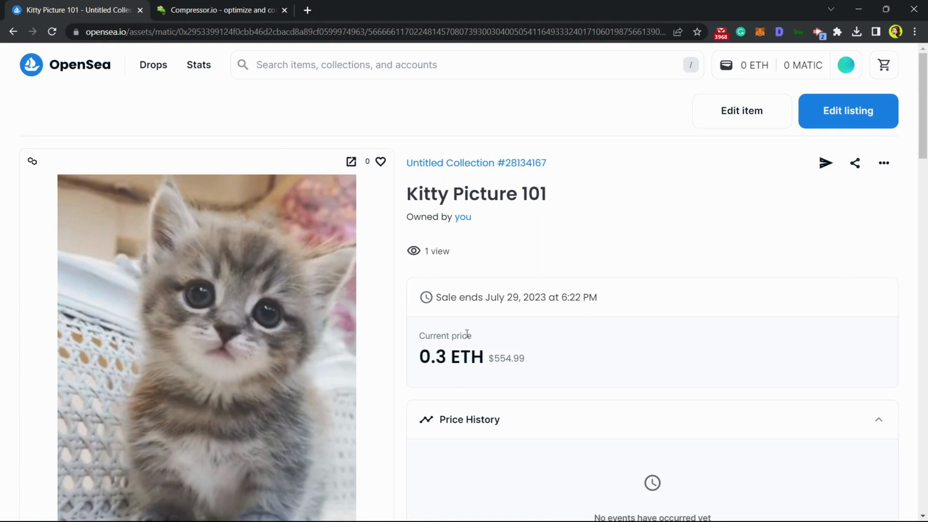
pyautogui.moveTo(616, 322)
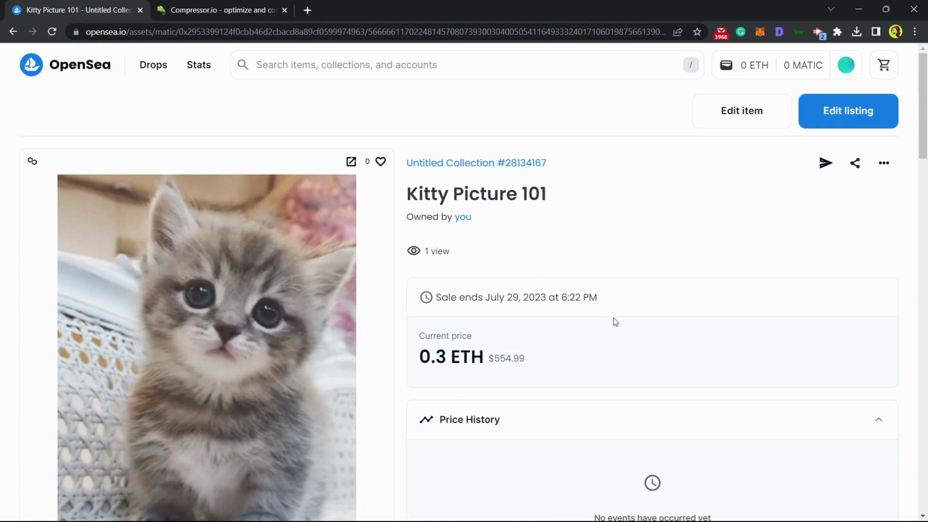